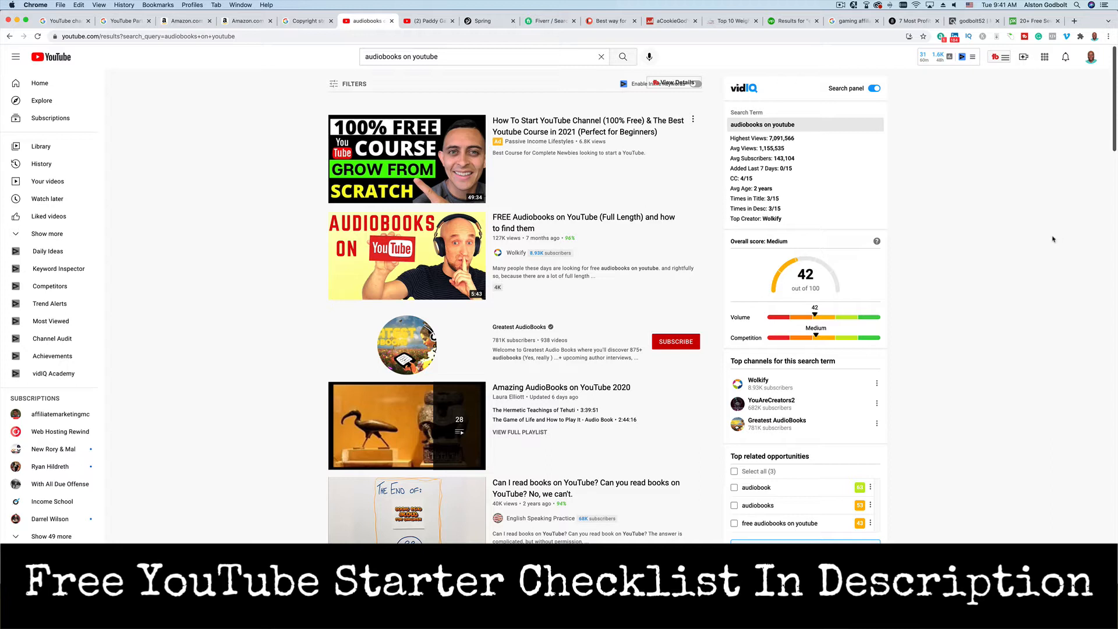
mouse_move(1049, 240)
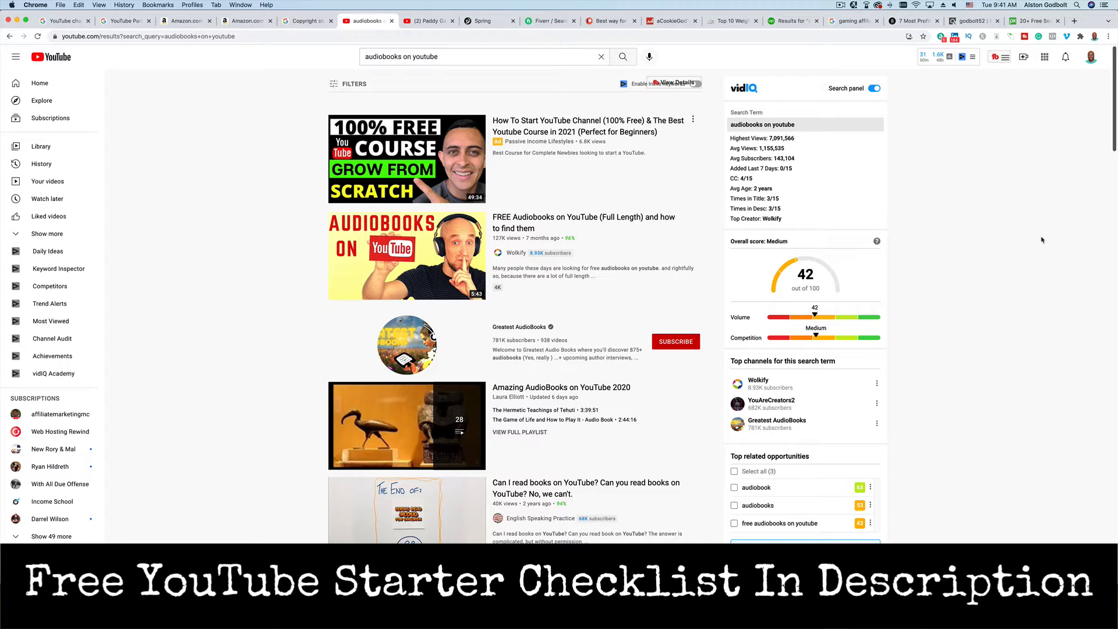
mouse_move(1034, 243)
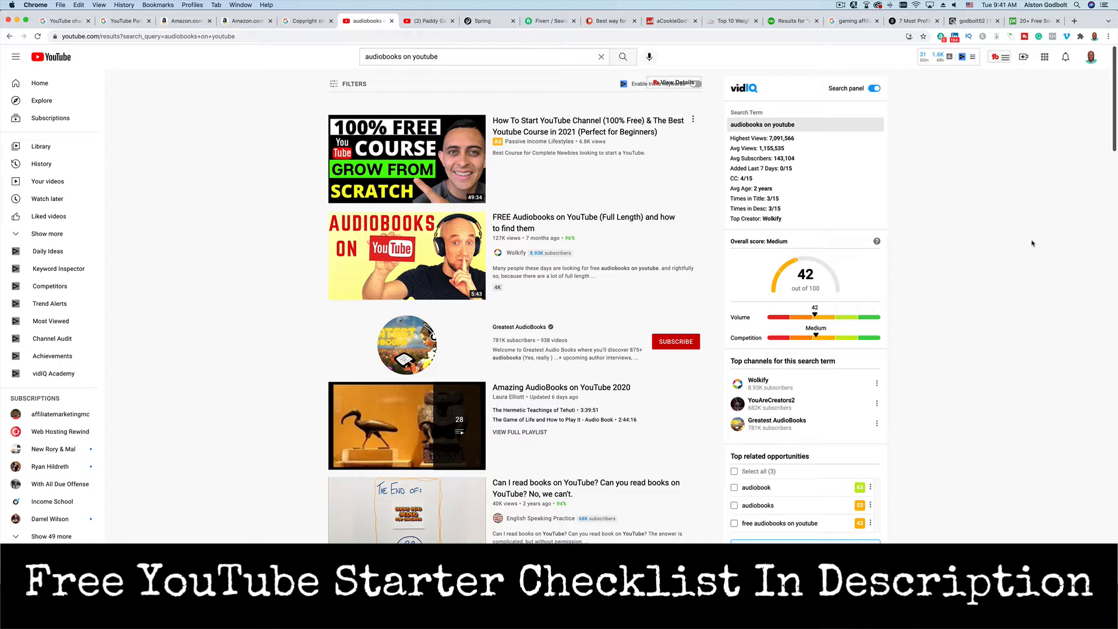
mouse_move(1012, 248)
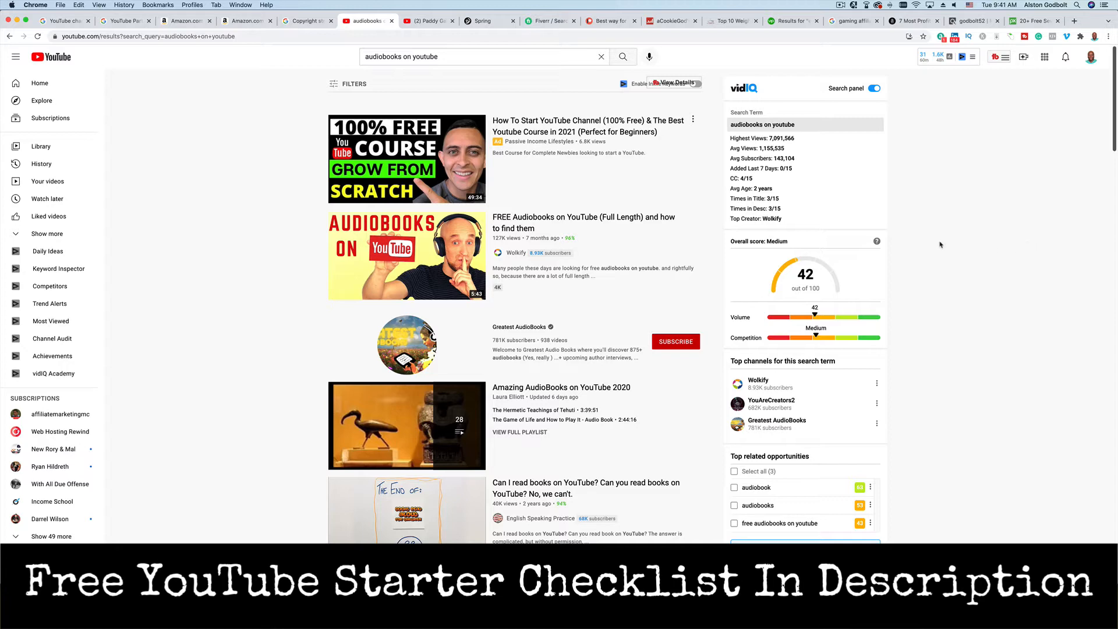
- Open the YouTube Partner Program help page and review its eligibility requirements and checklist
left_click(124, 19)
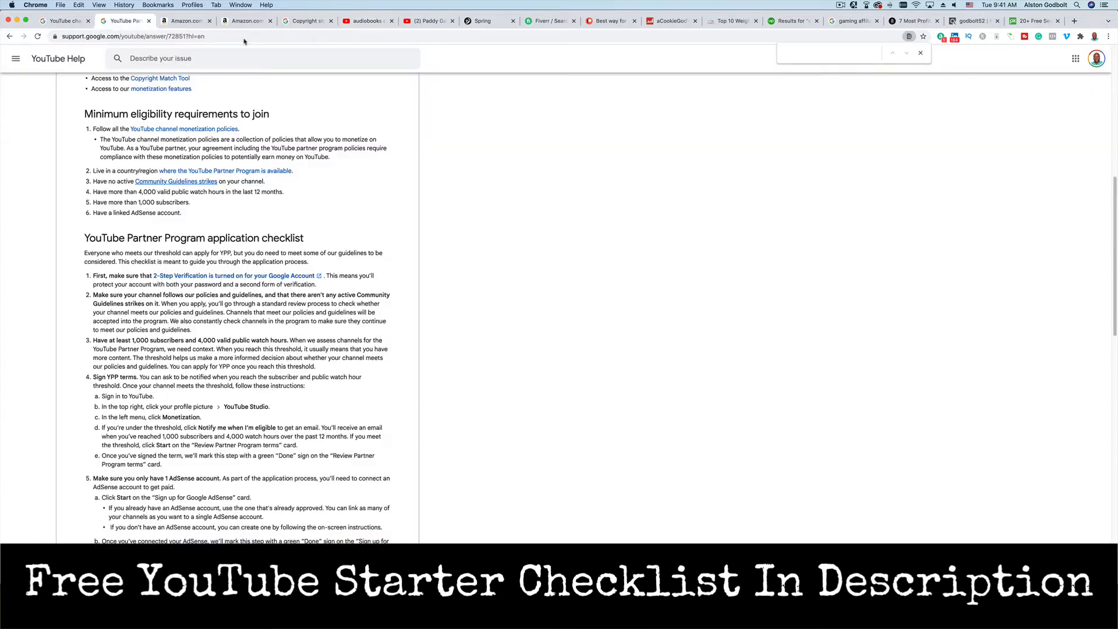
scroll("down", 3)
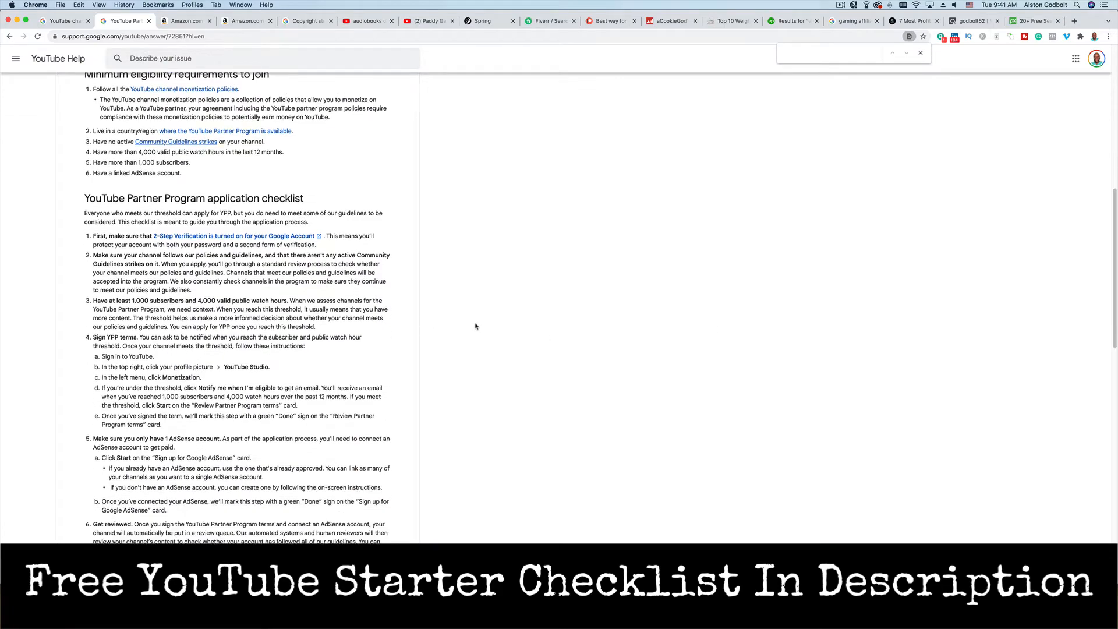
scroll("down", 3)
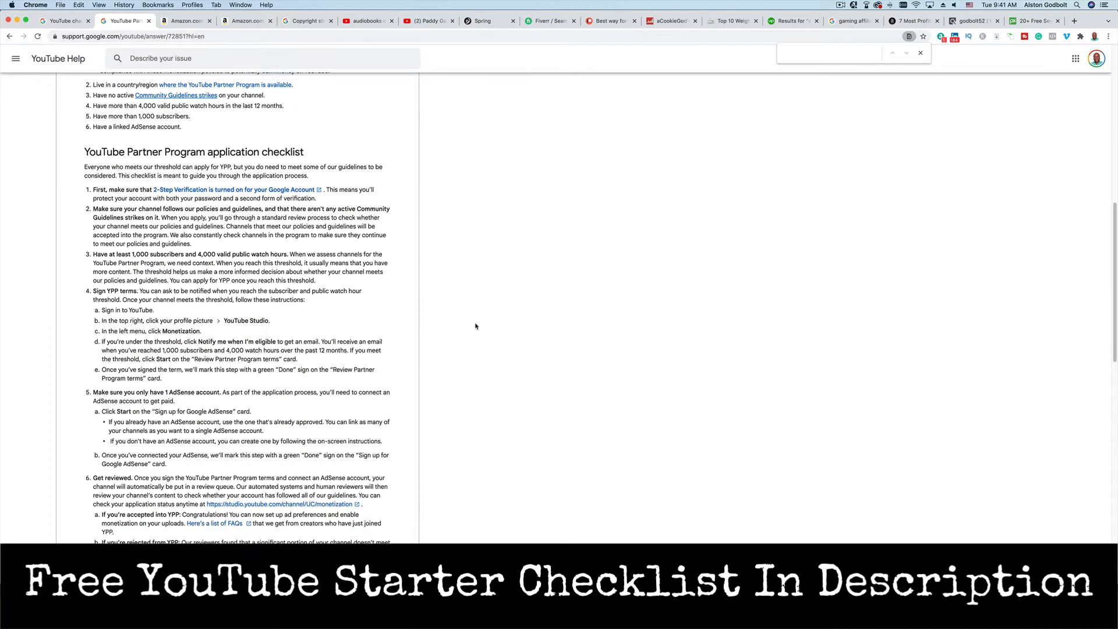
scroll("up", 3)
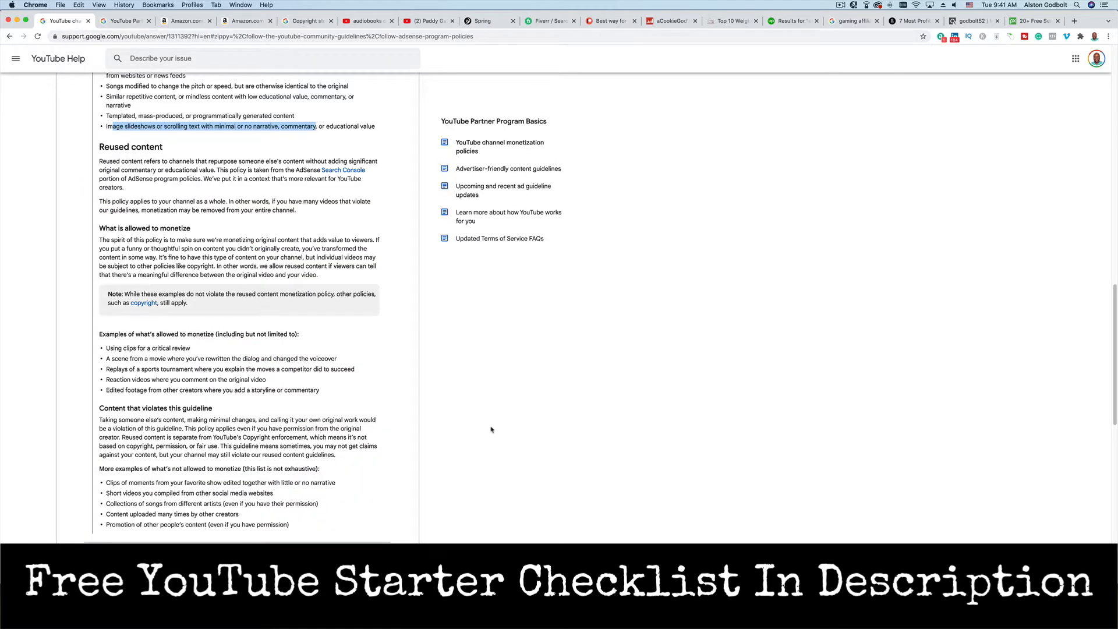
- Scroll the monetization policies page down to the Repetitious content section
scroll("down", 3)
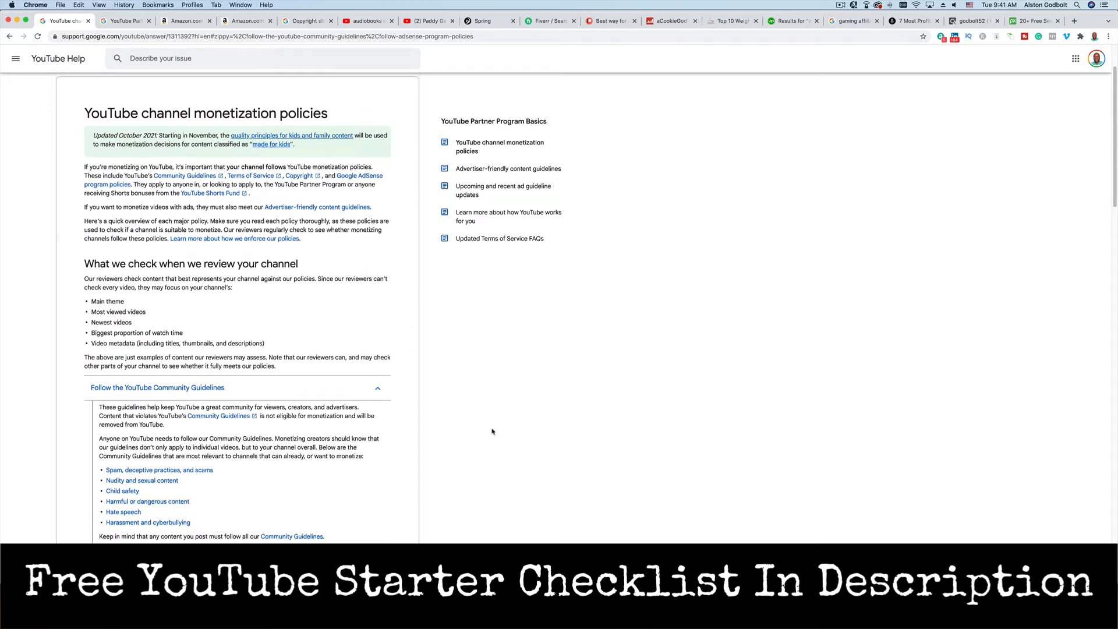
scroll("down", 3)
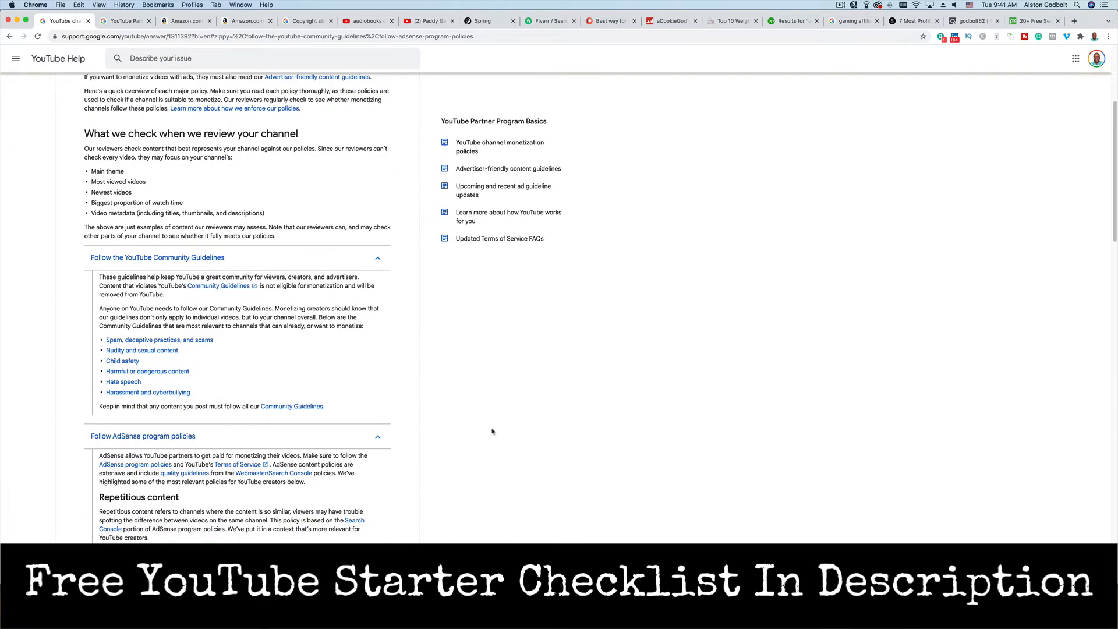
scroll("down", 3)
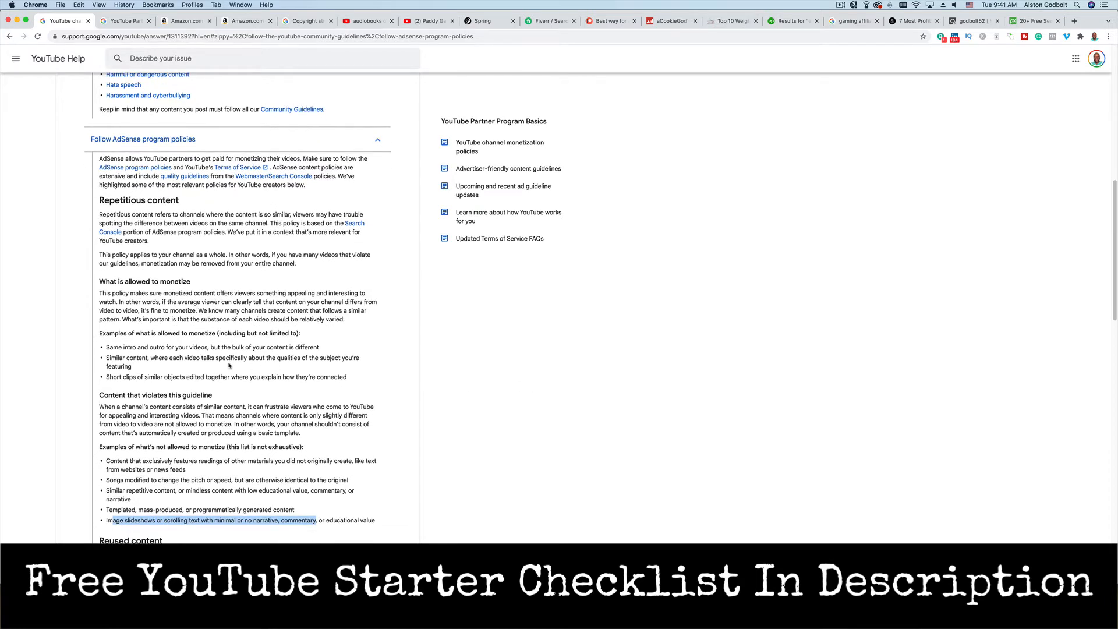
mouse_move(462, 407)
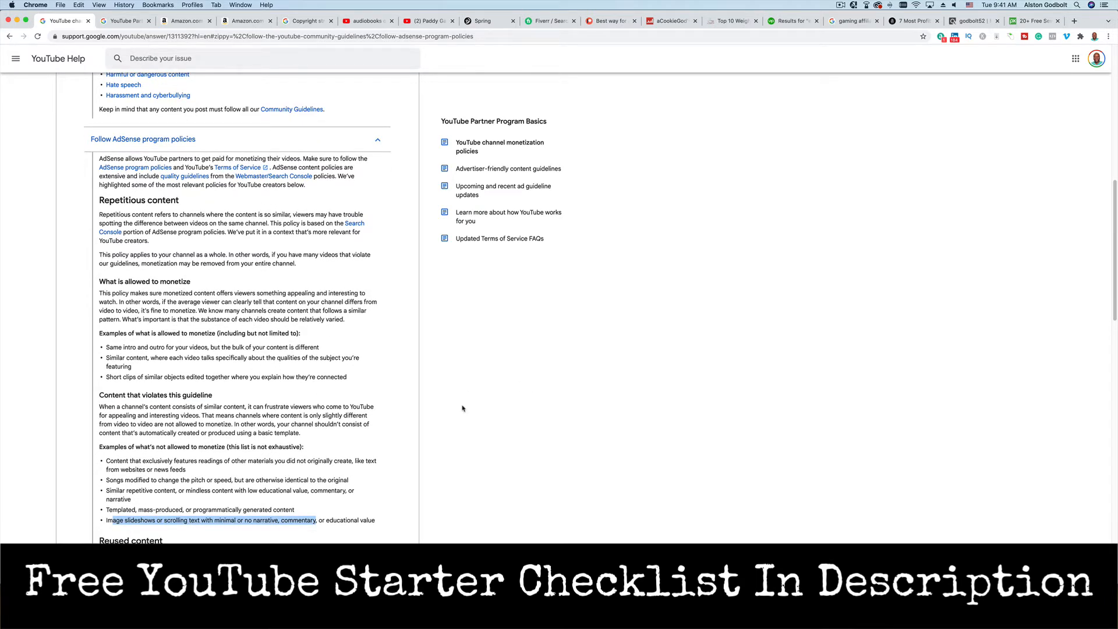
scroll("down", 3)
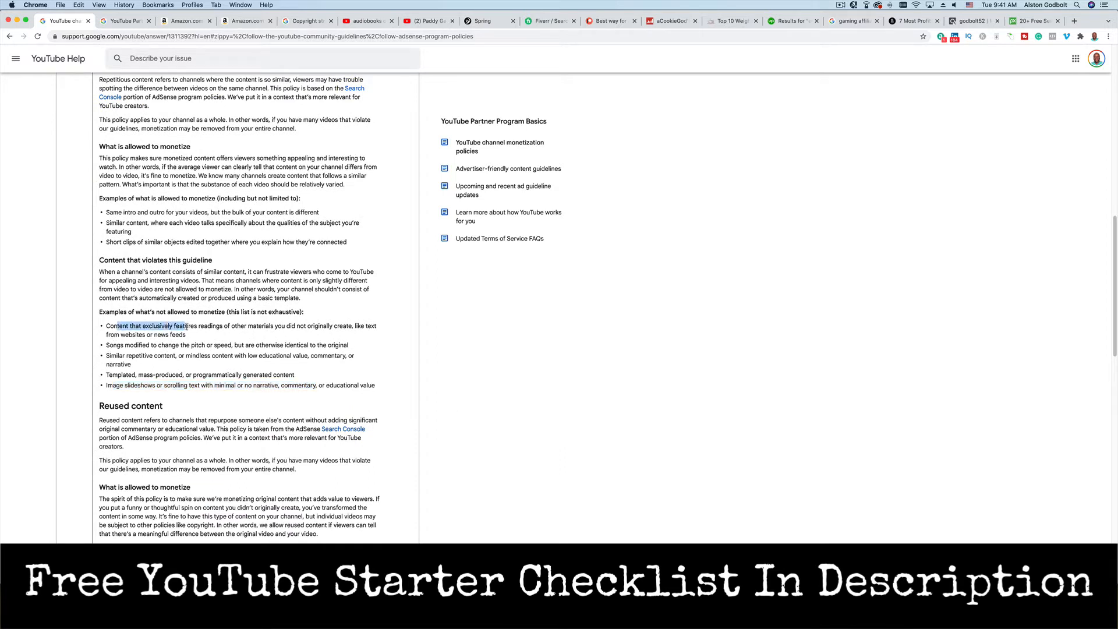
- Highlight the disallowed example about exclusively reading materials you did not create
left_click_drag(185, 326, 273, 326)
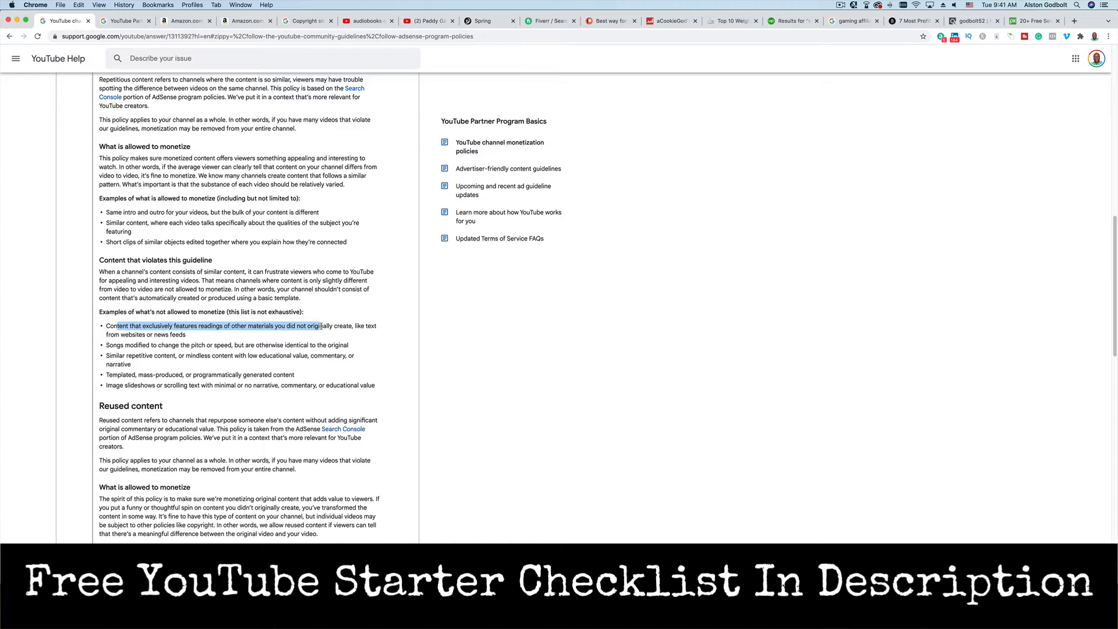
left_click_drag(320, 326, 185, 334)
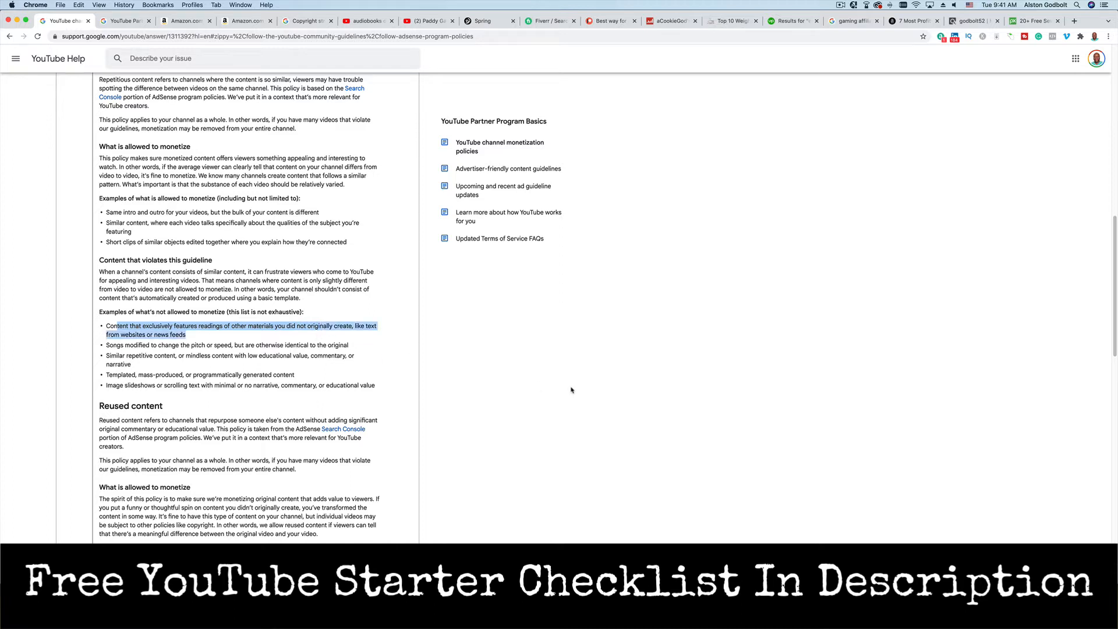
left_click(565, 400)
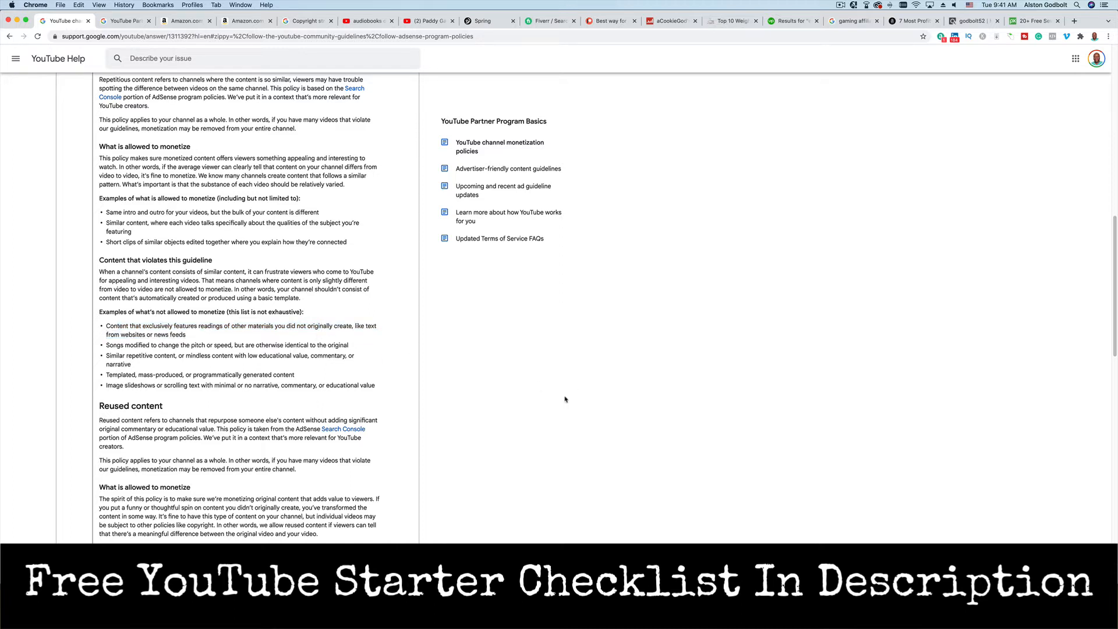
mouse_move(559, 403)
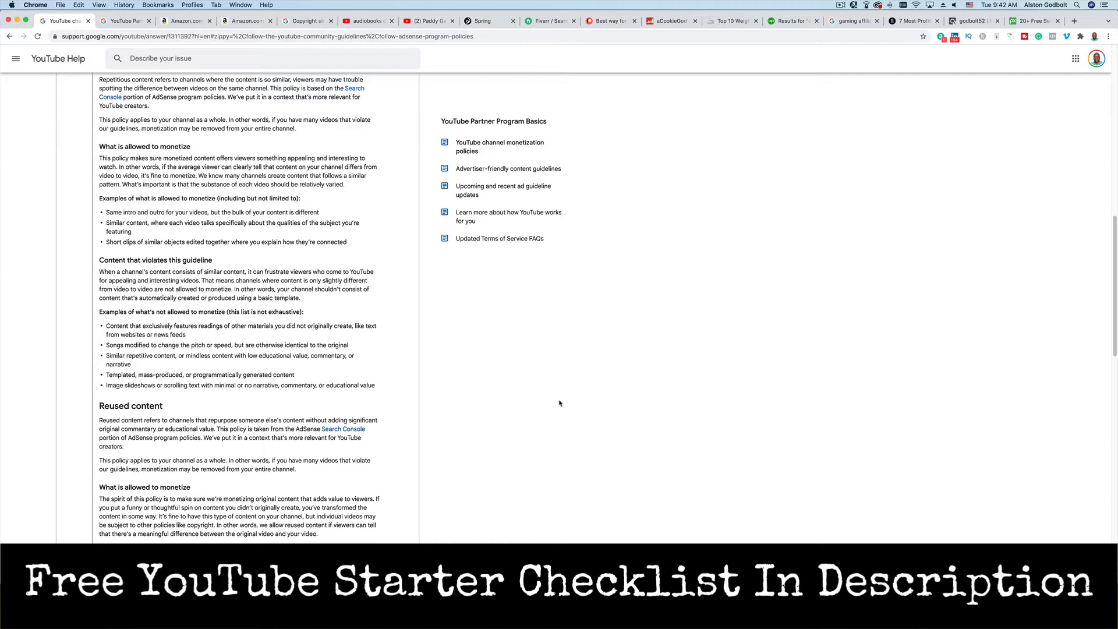
mouse_move(144, 342)
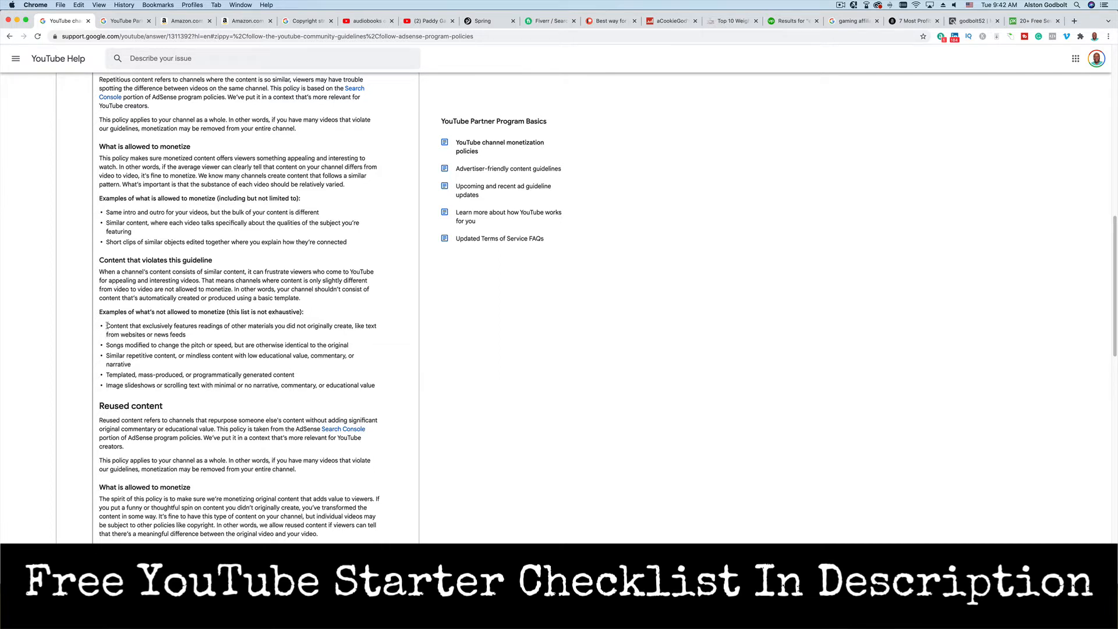
left_click_drag(105, 325, 187, 335)
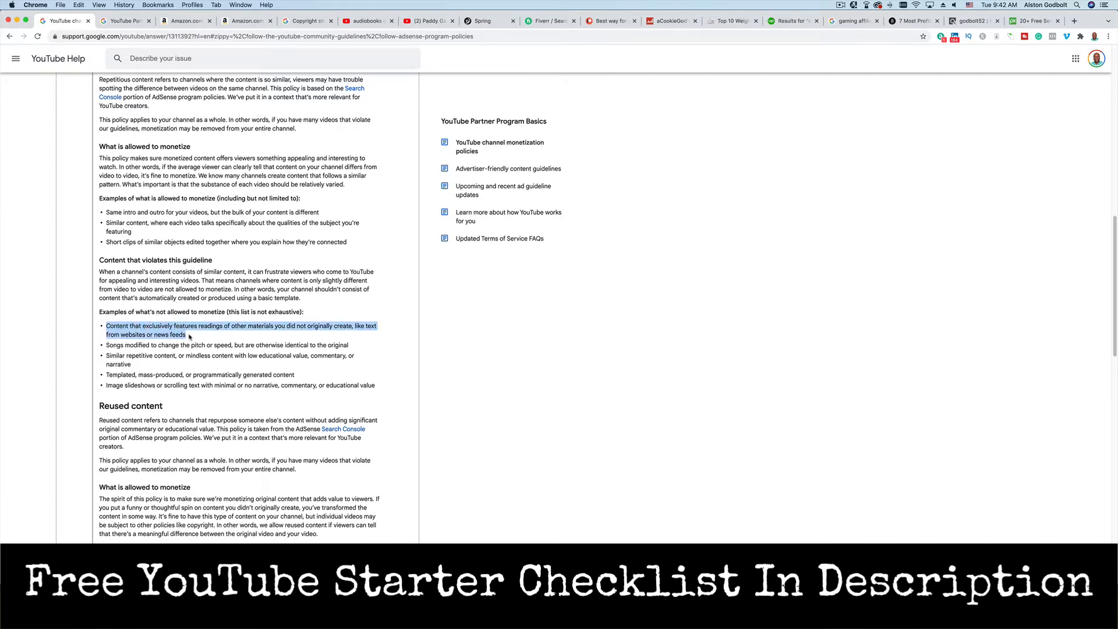
left_click(189, 336)
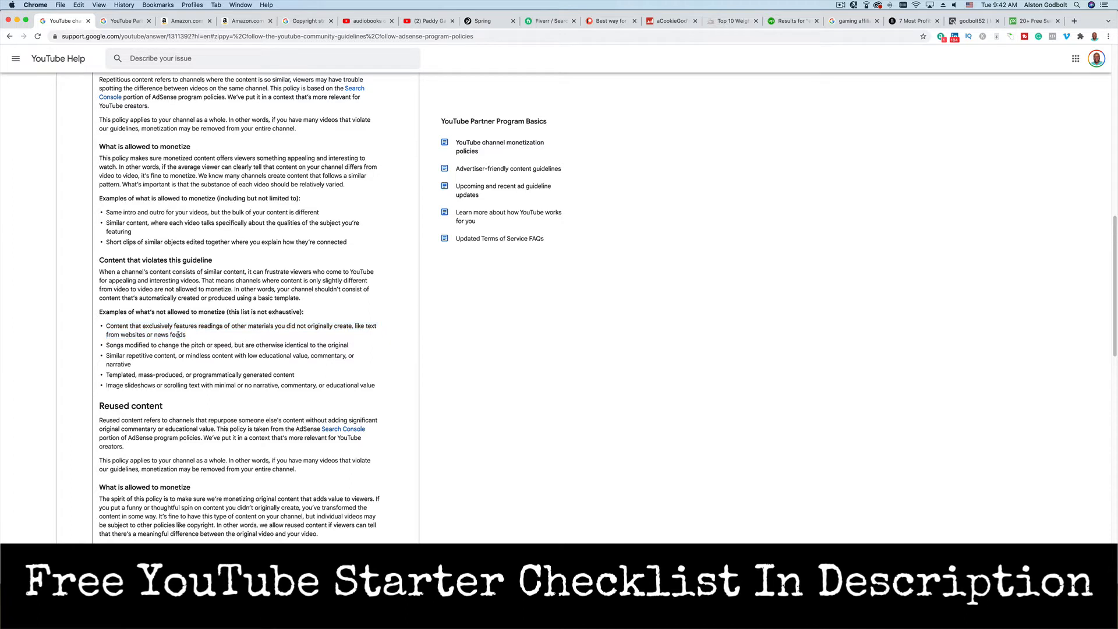
left_click_drag(105, 327, 172, 326)
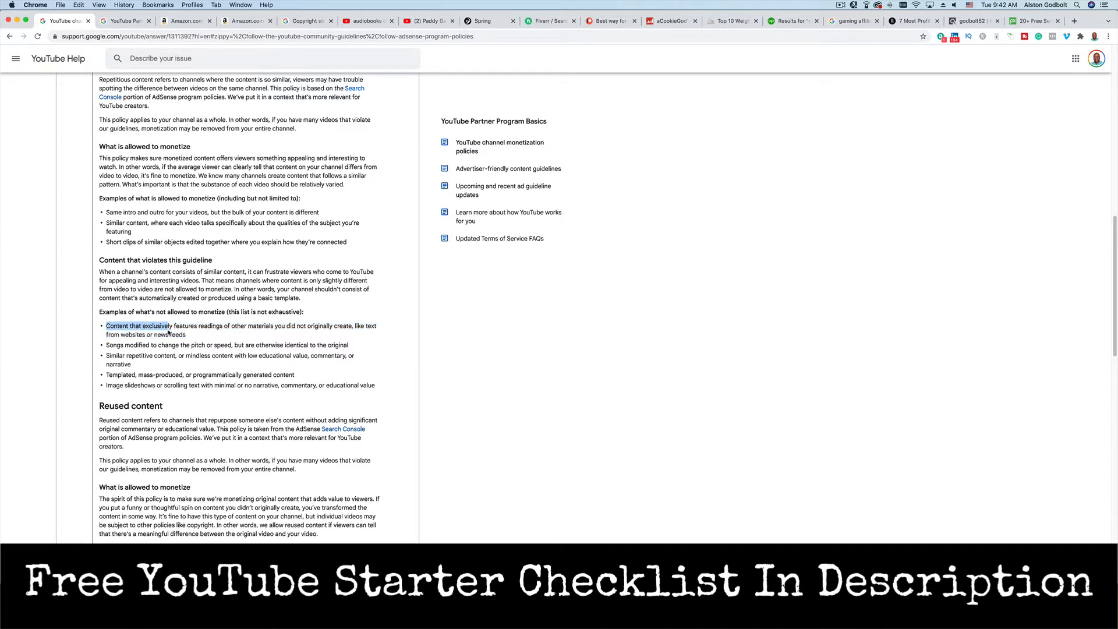
left_click_drag(106, 326, 253, 326)
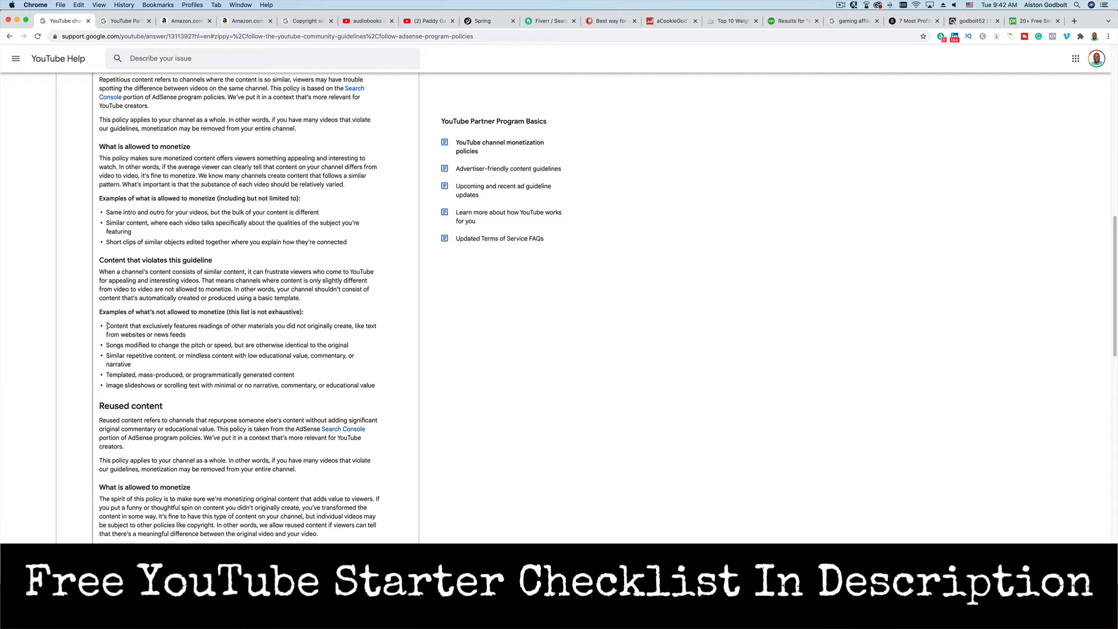
left_click_drag(106, 326, 186, 334)
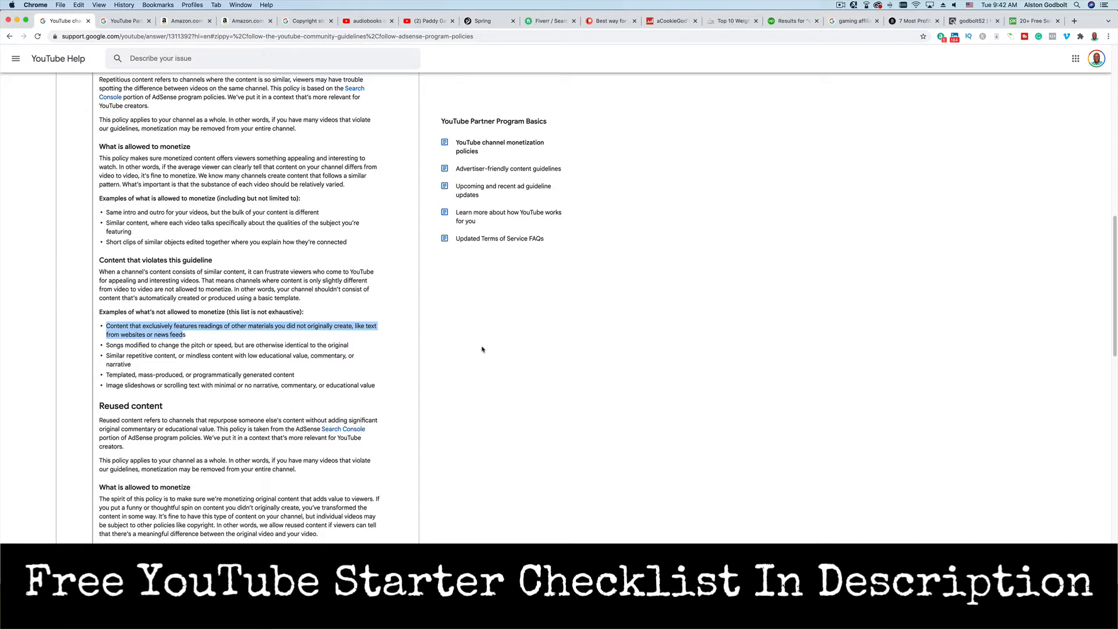
mouse_move(438, 426)
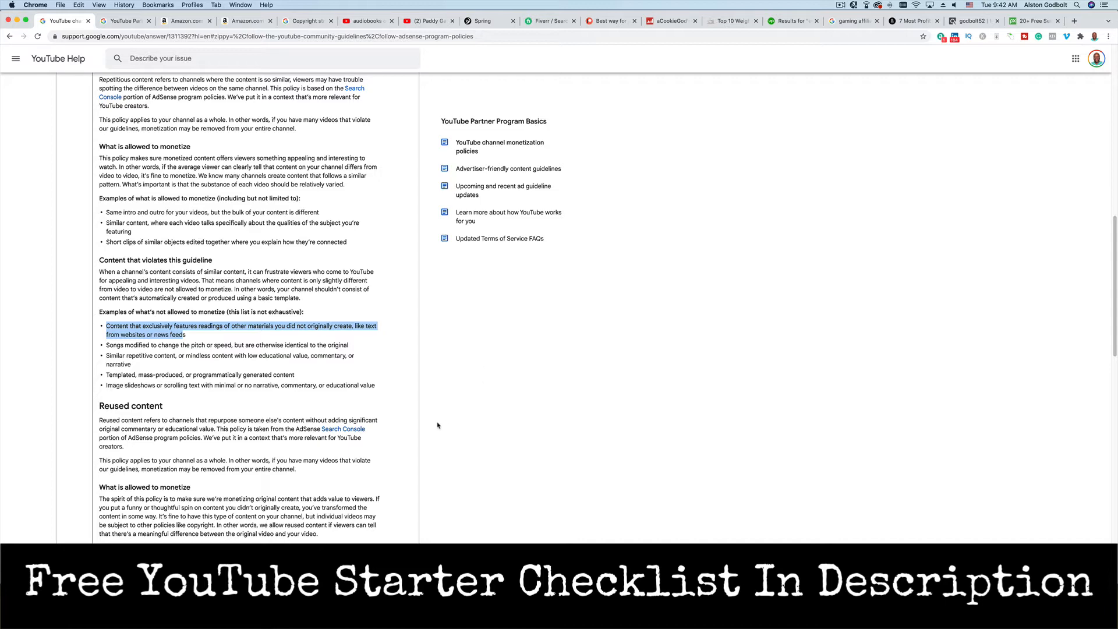
scroll("down", 3)
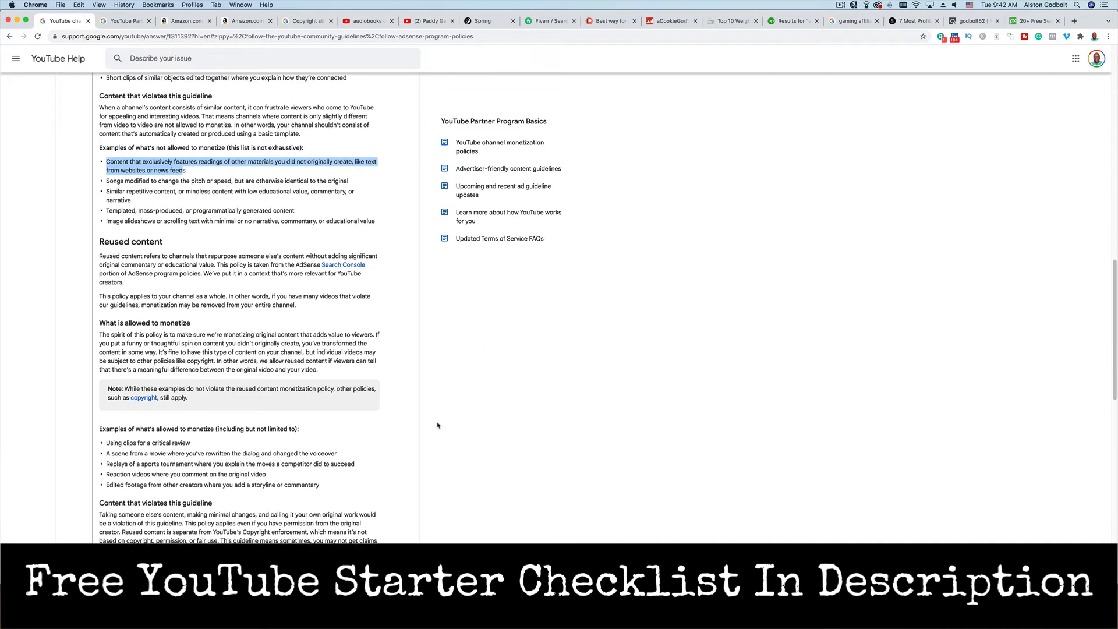
scroll("down", 3)
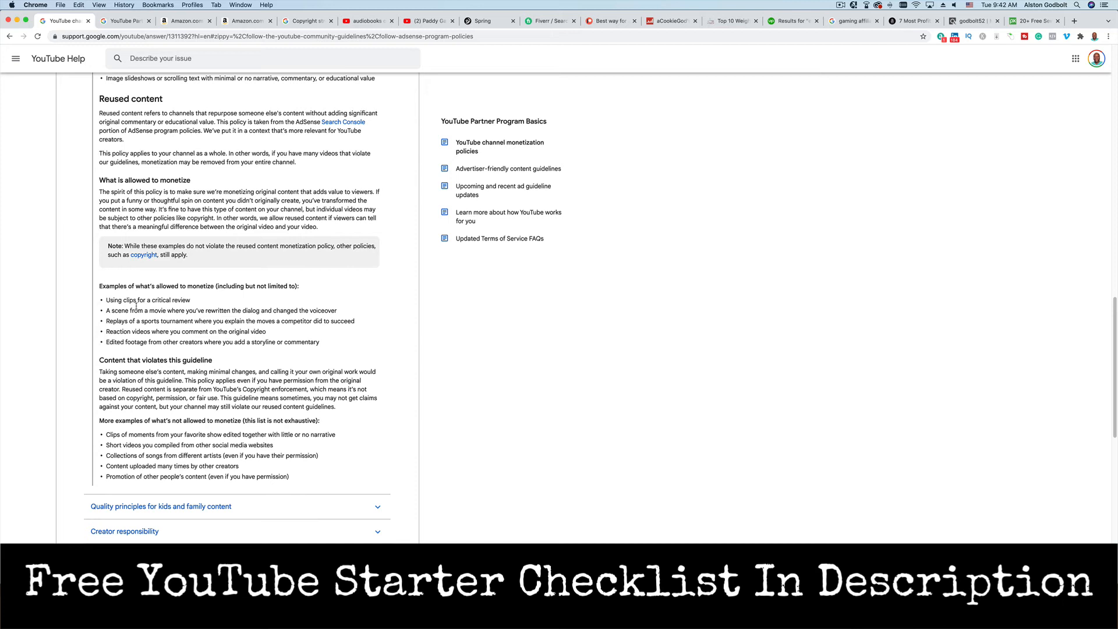
left_click_drag(98, 286, 151, 286)
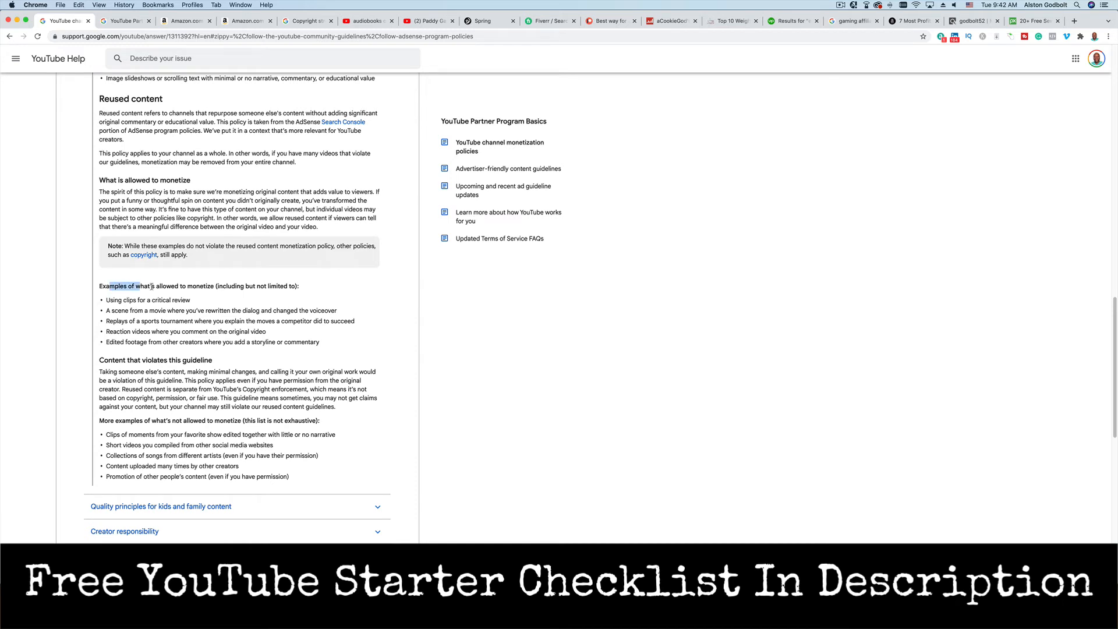
left_click_drag(121, 286, 289, 286)
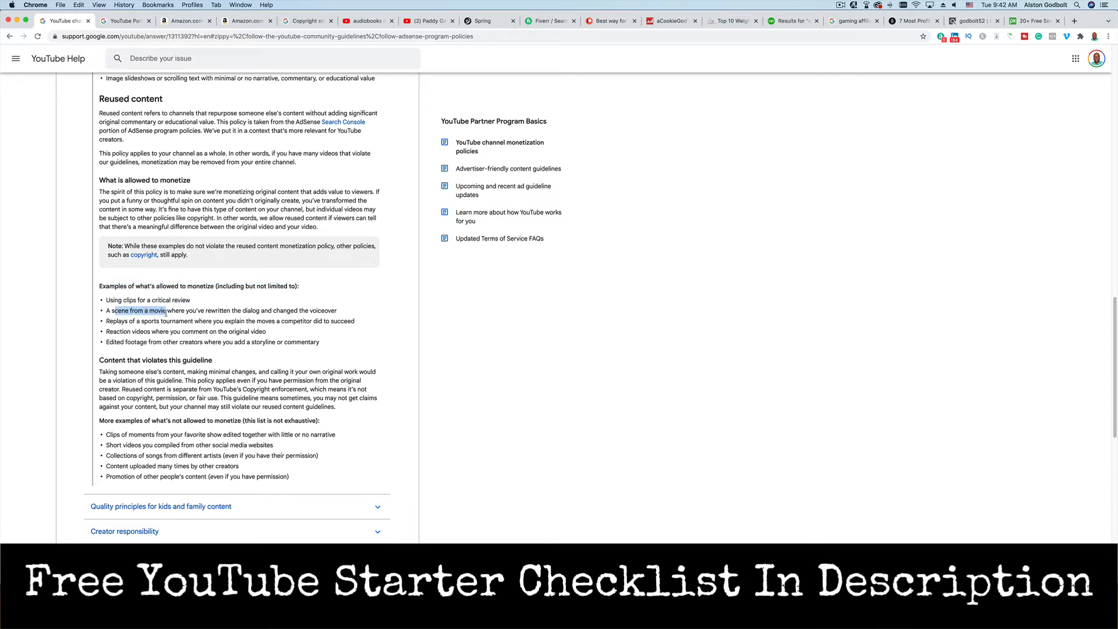
left_click_drag(111, 311, 250, 311)
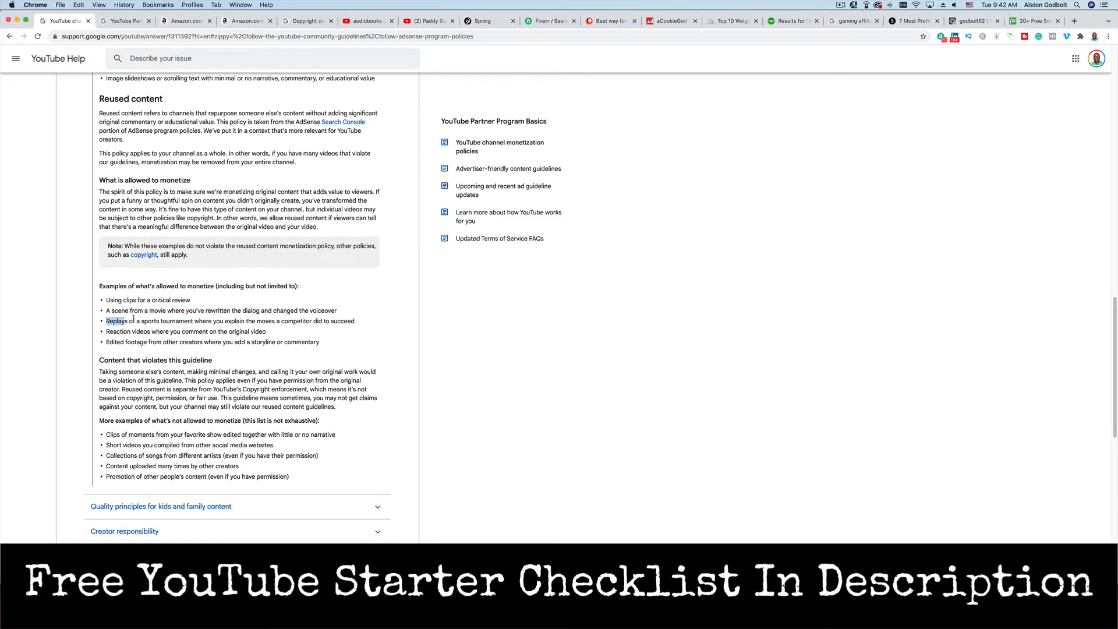
left_click_drag(105, 321, 292, 321)
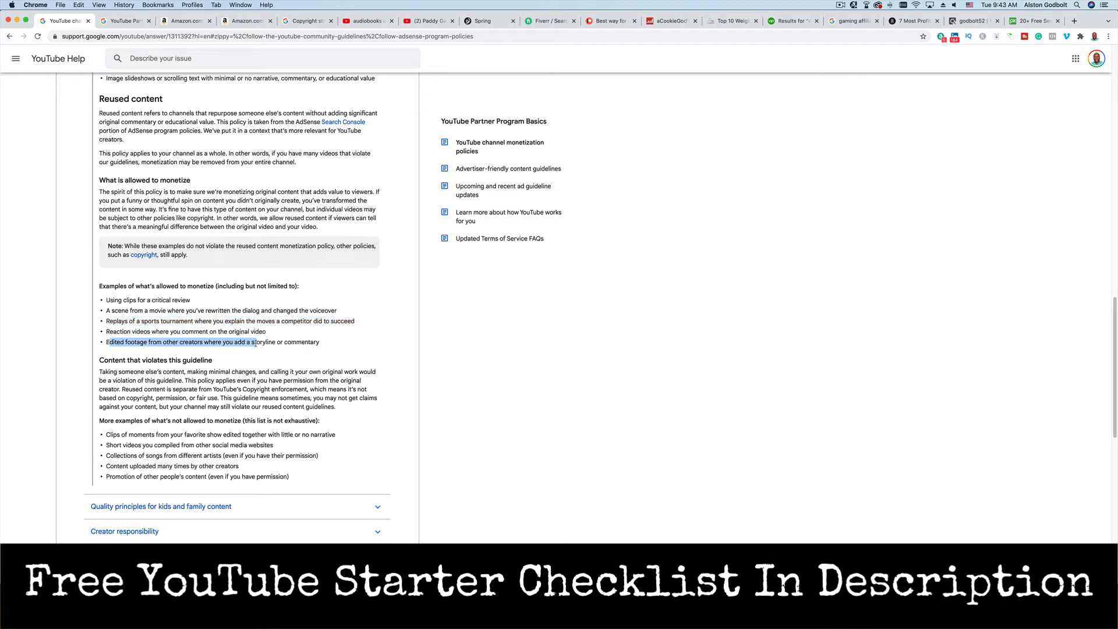
left_click_drag(251, 342, 320, 341)
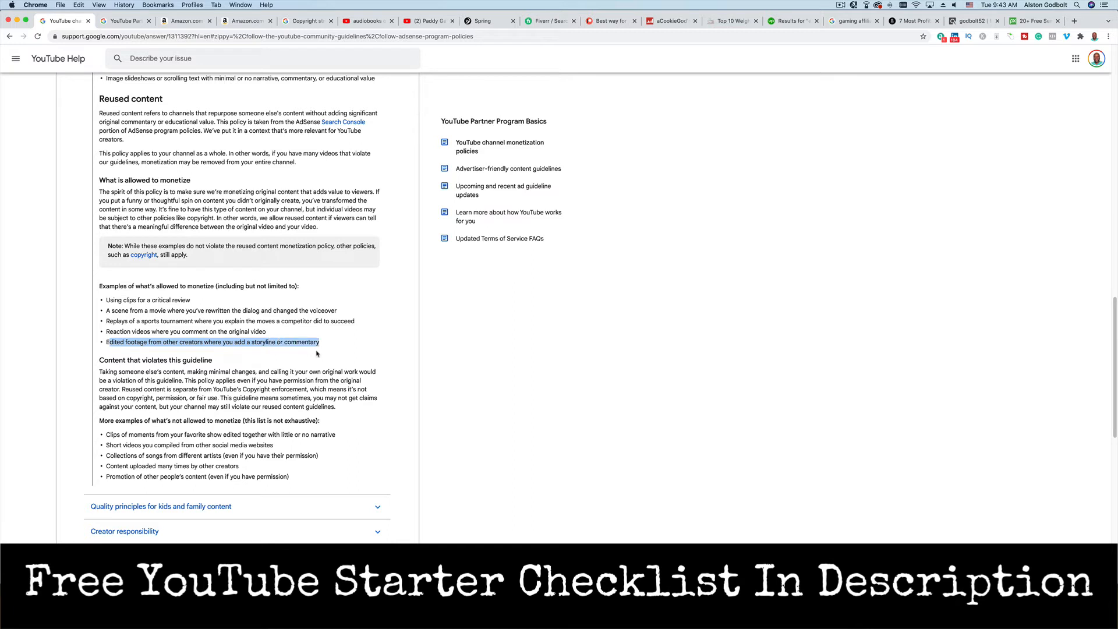
mouse_move(350, 388)
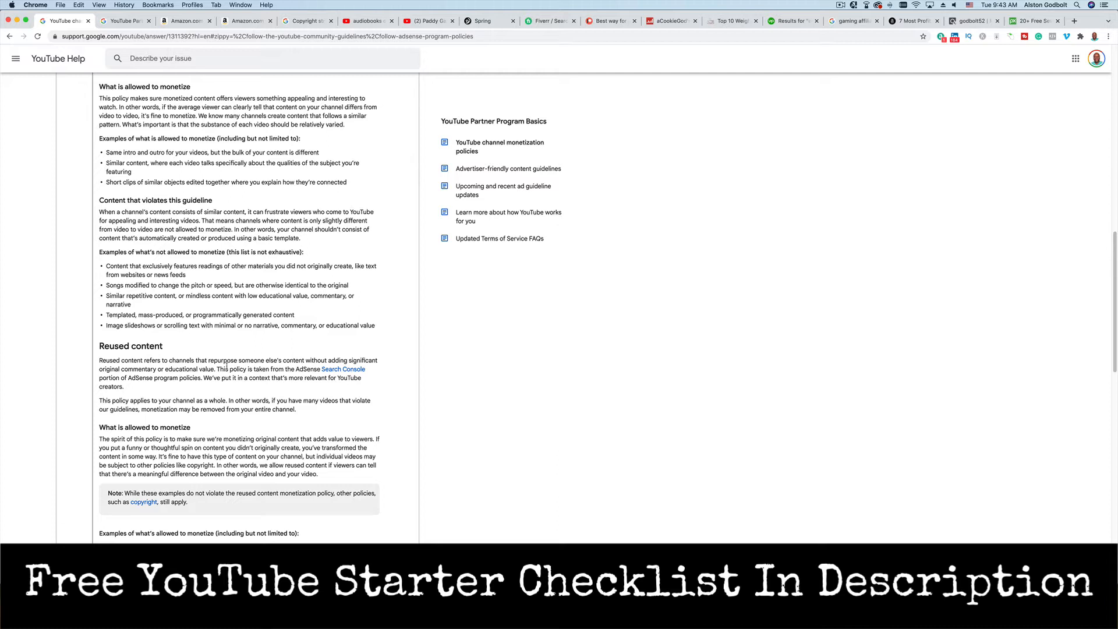
mouse_move(506, 84)
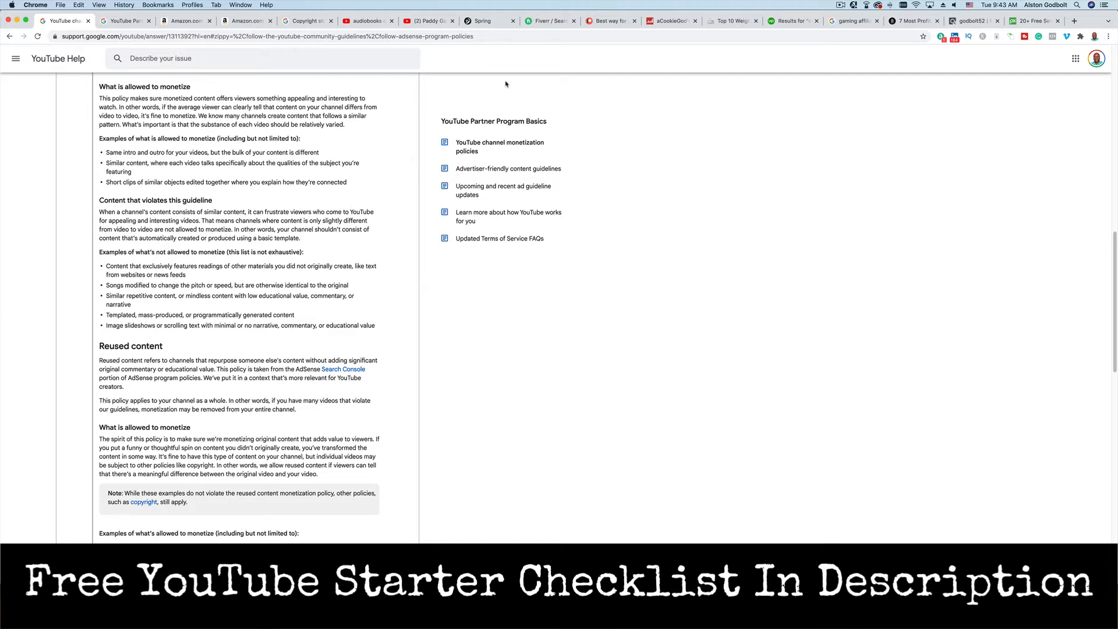
- Switch through the audiobooks and Paddy Galloway tabs and search YouTube for 'audiobook'
left_click(368, 21)
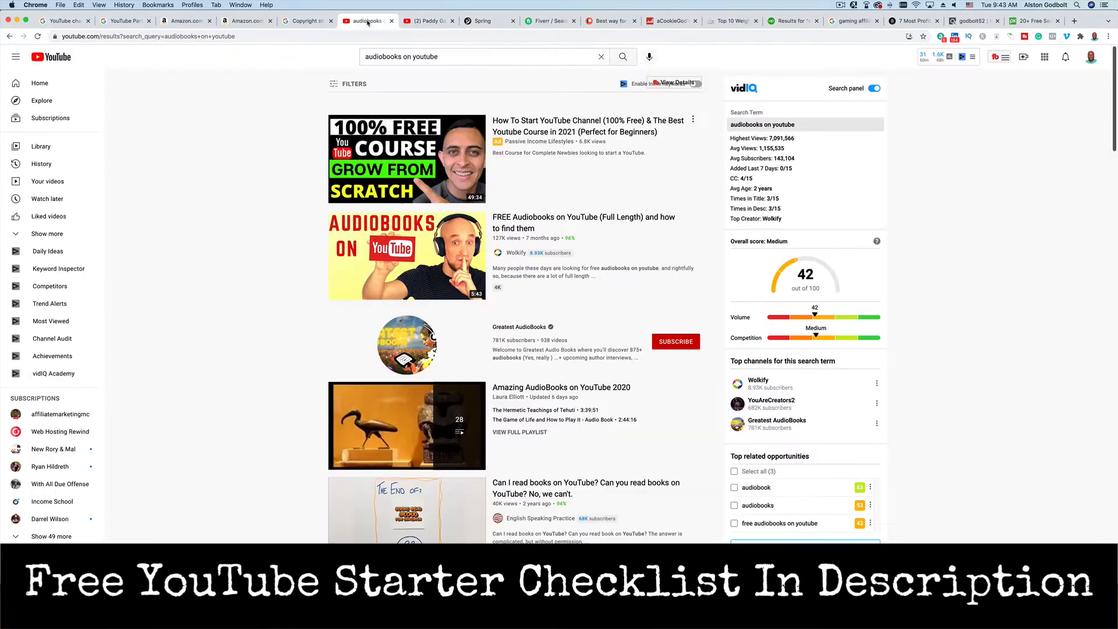
left_click(428, 21)
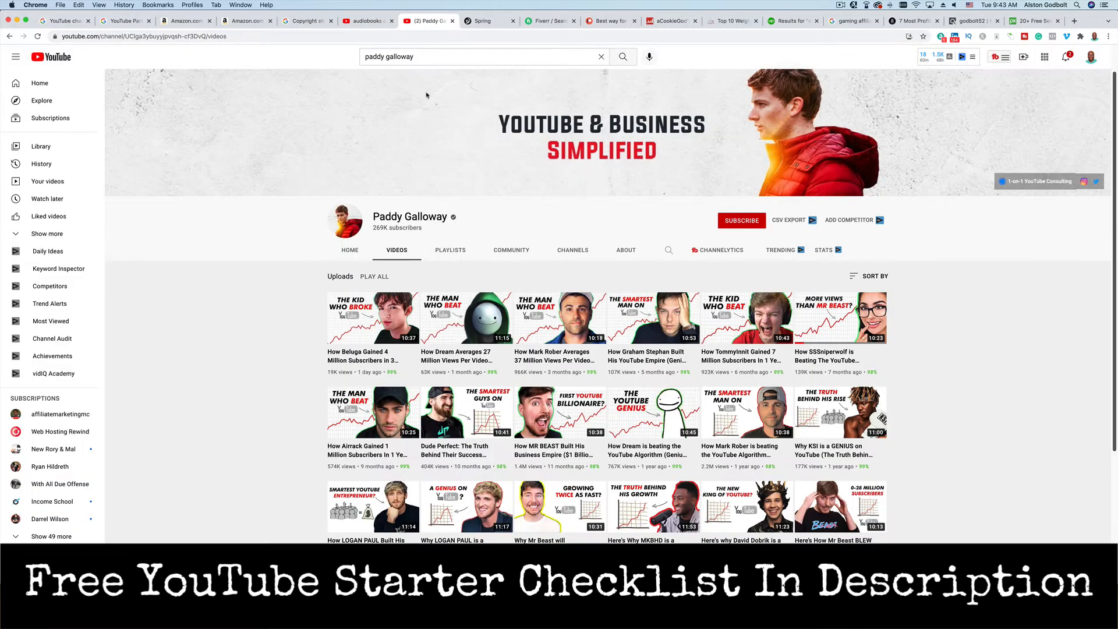
type("a")
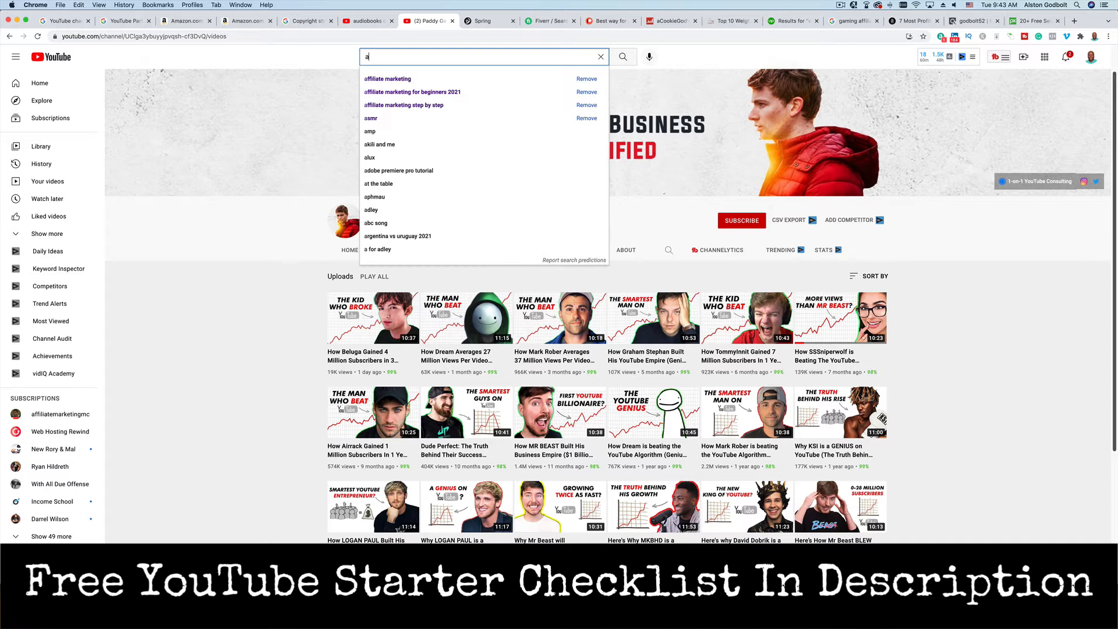
type("udiobook")
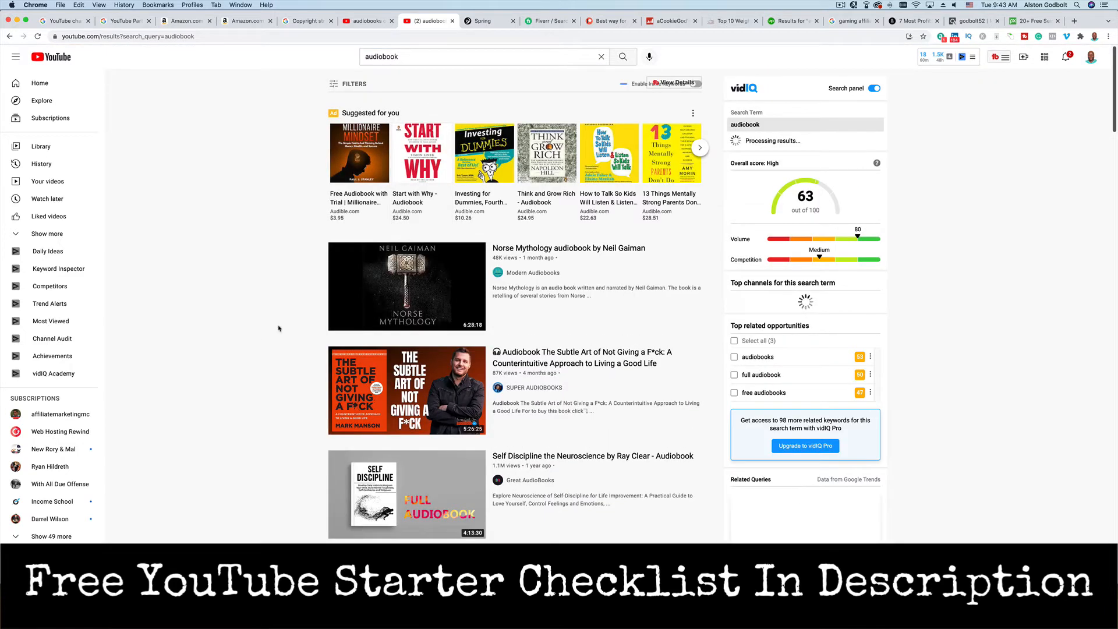
- Scroll the audiobook results and open 'How Successful People Think | Full Audiobook'
scroll("down", 3)
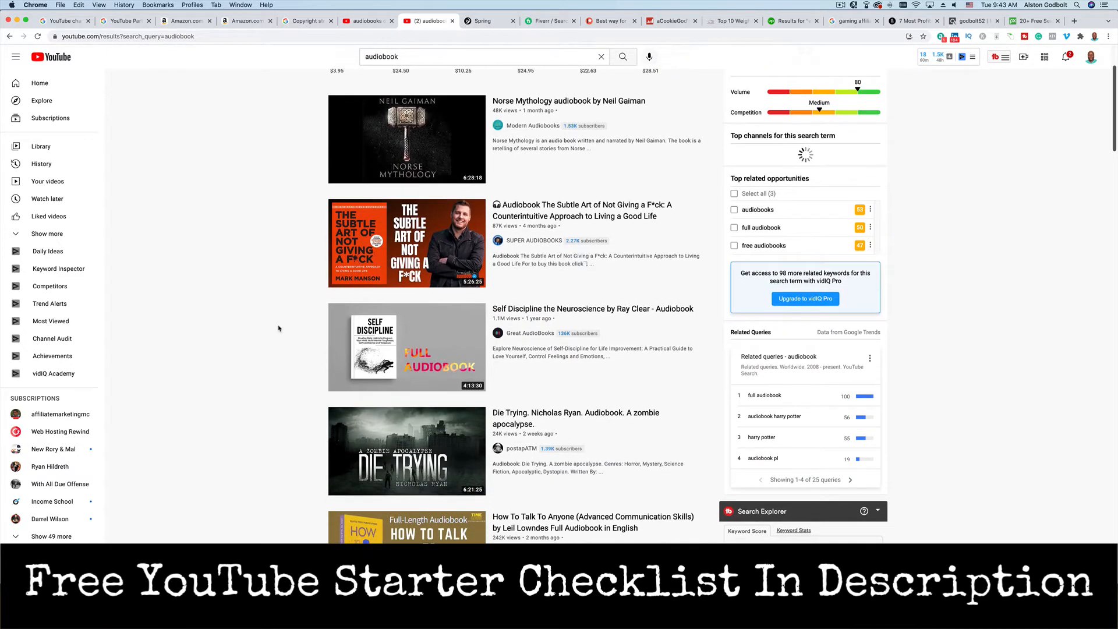
scroll("down", 3)
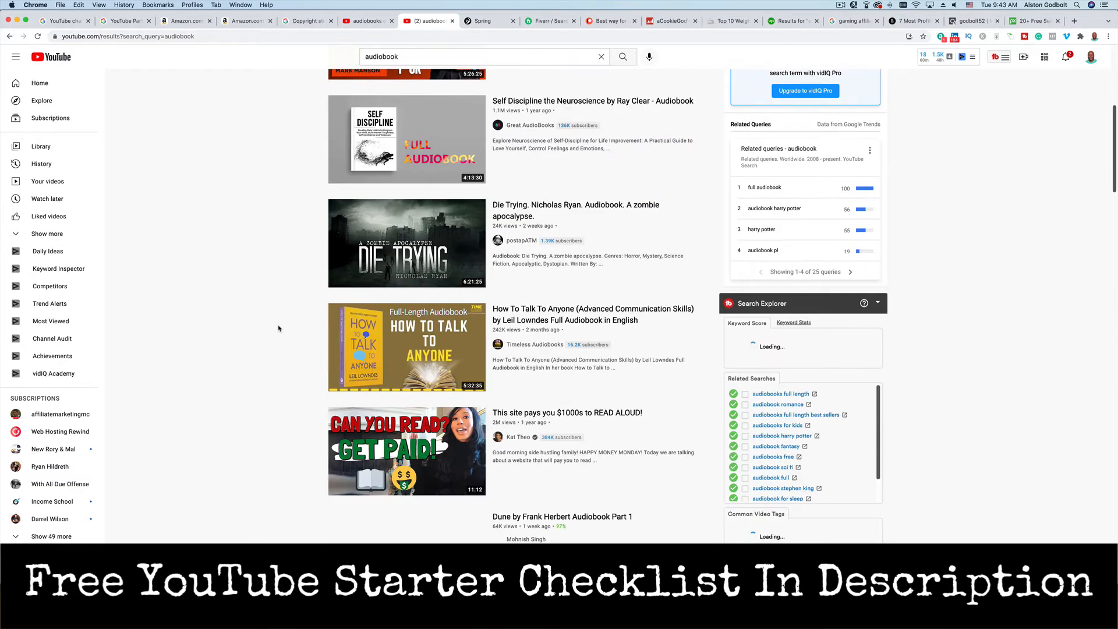
scroll("down", 3)
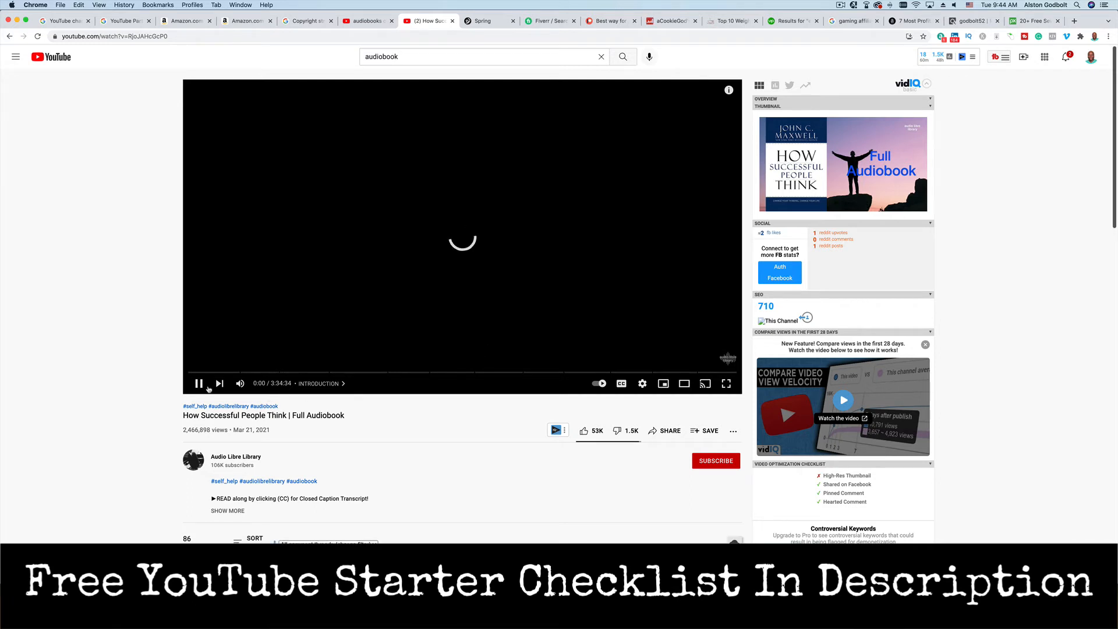
left_click(198, 384)
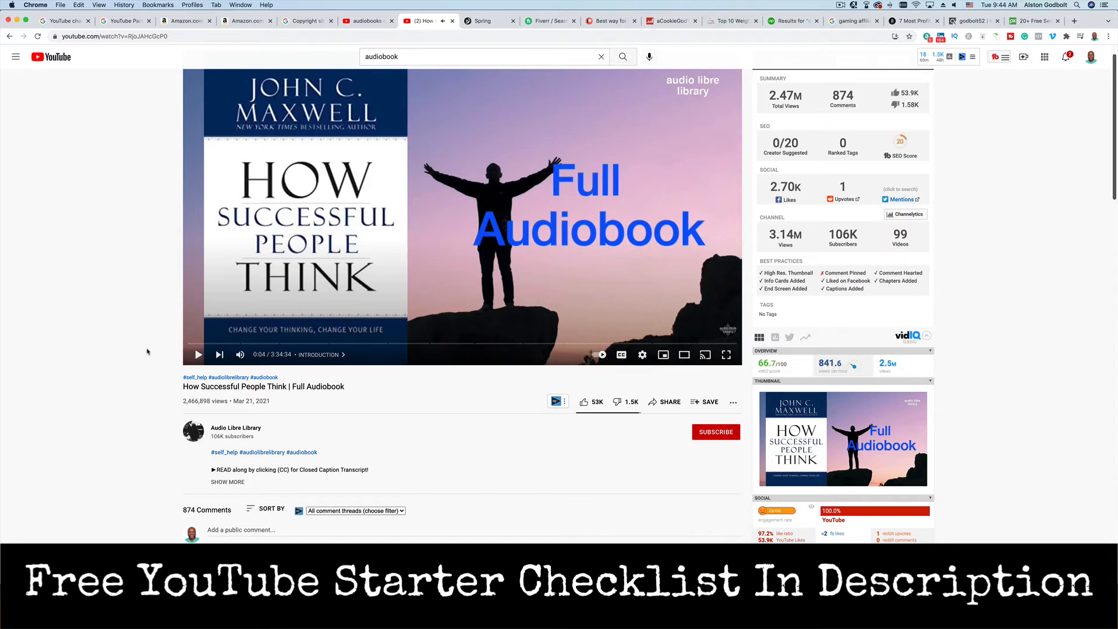
- Expand and read through the audiobook's full description with its chapter timestamps
scroll("down", 3)
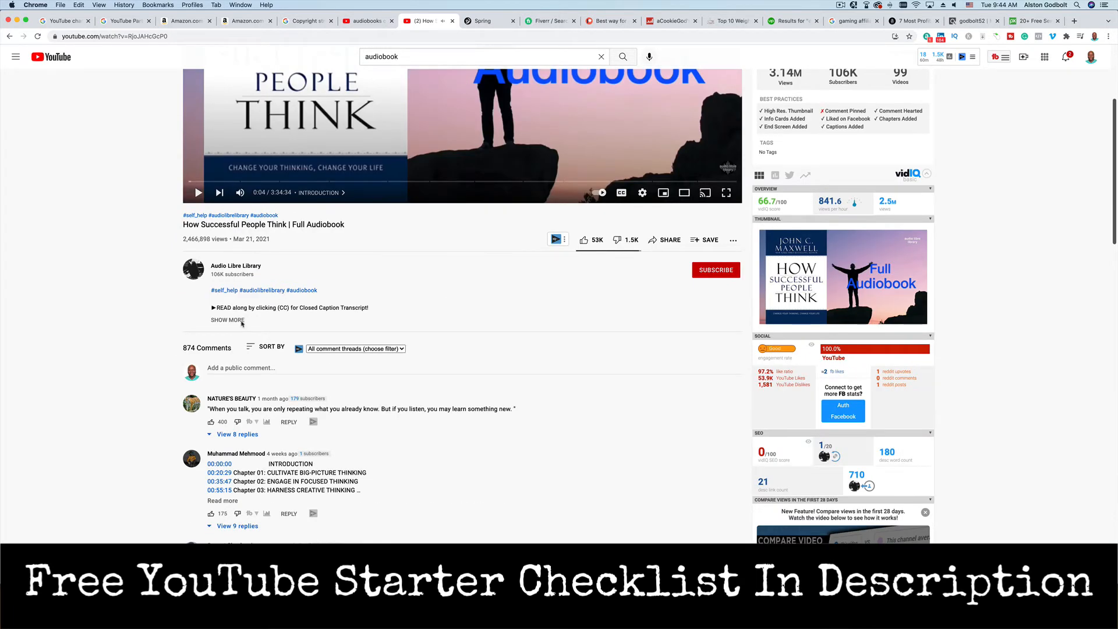
left_click(227, 320)
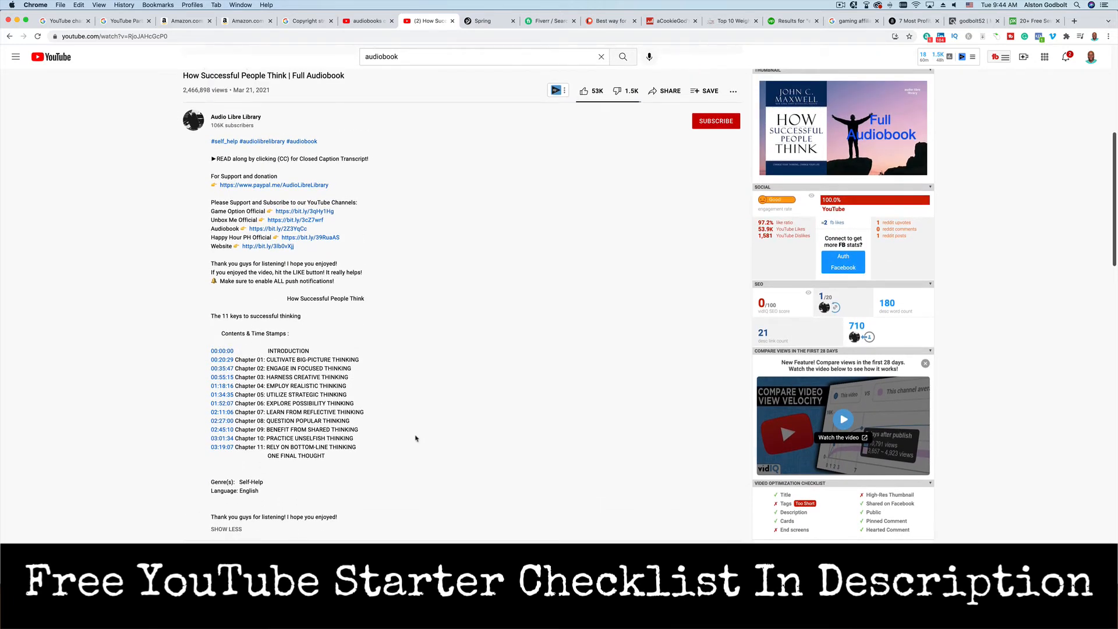
scroll("down", 3)
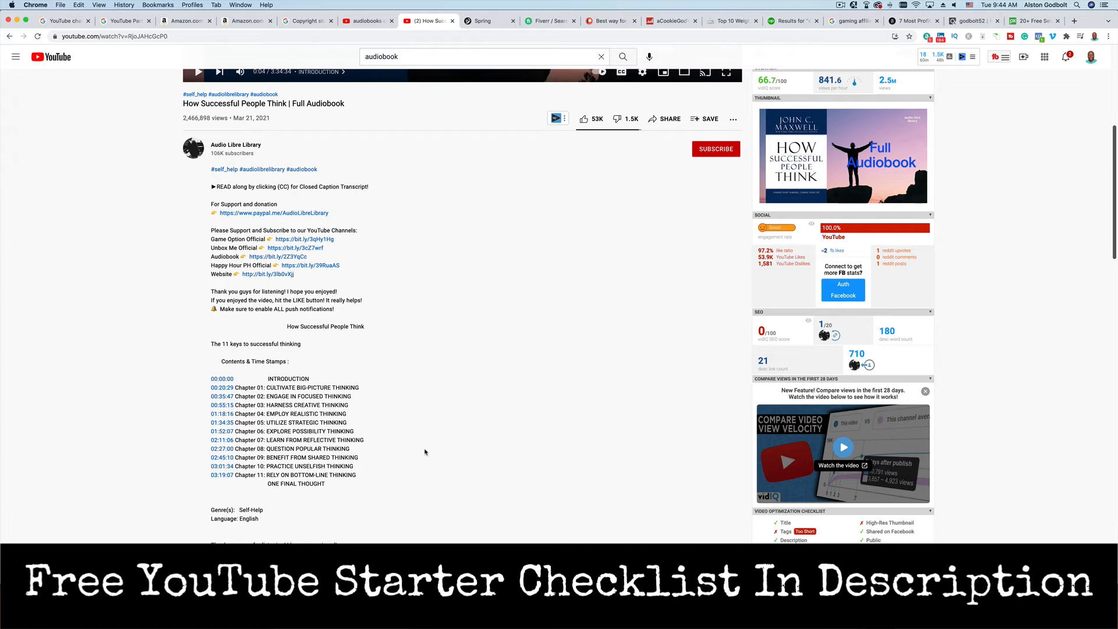
scroll("down", 3)
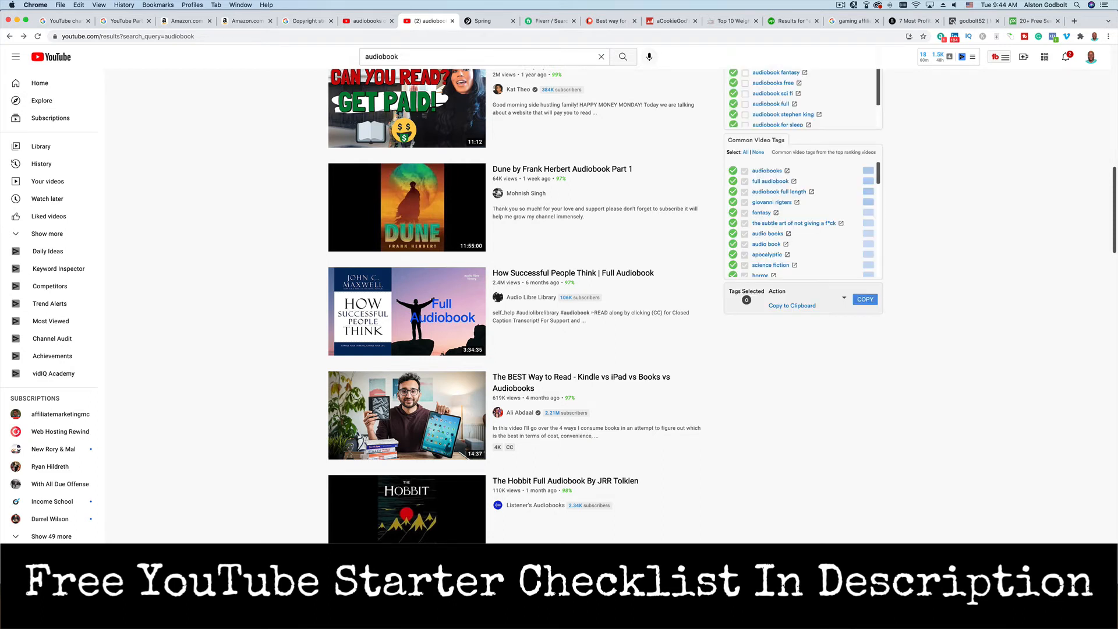
- Open and pause The Hobbit Full Audiobook by JRR Tolkien, returning from the Amazon tab
scroll("down", 3)
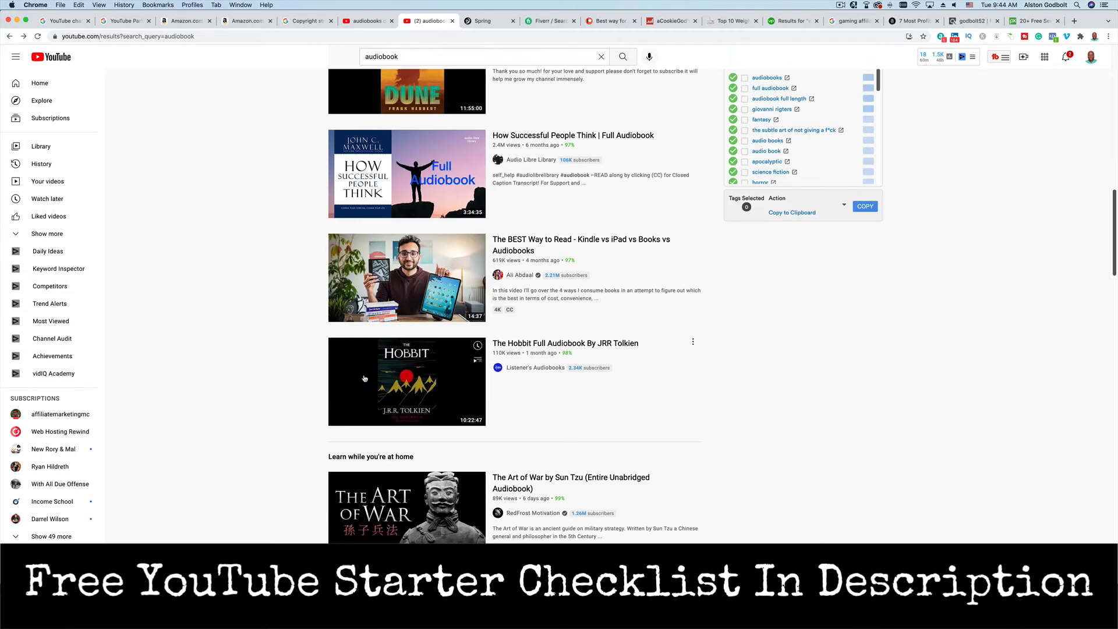
left_click(407, 381)
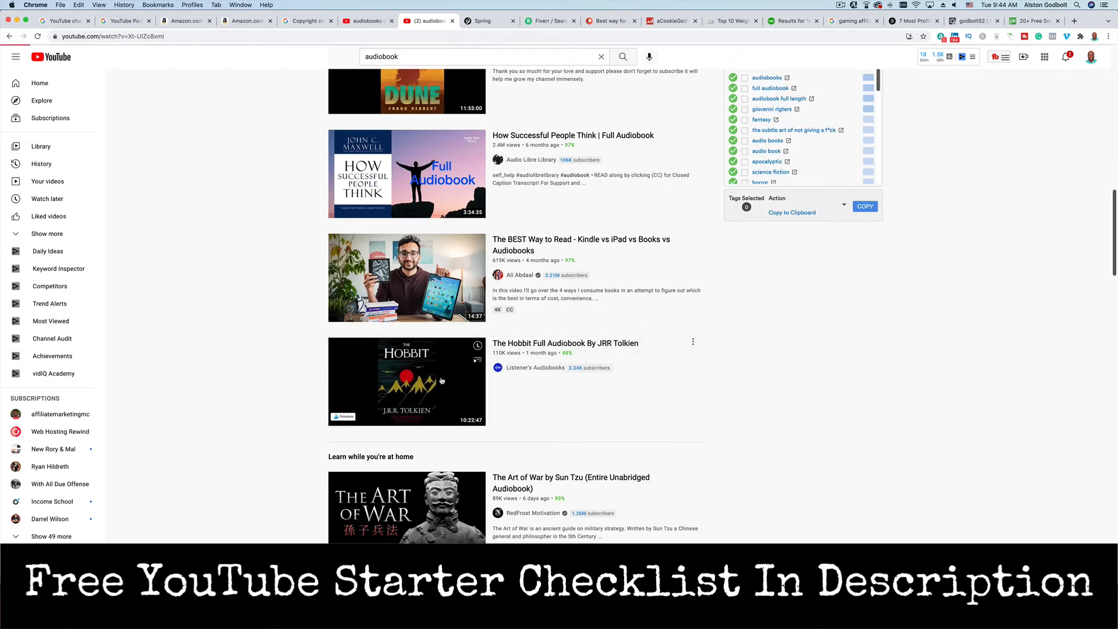
left_click(407, 381)
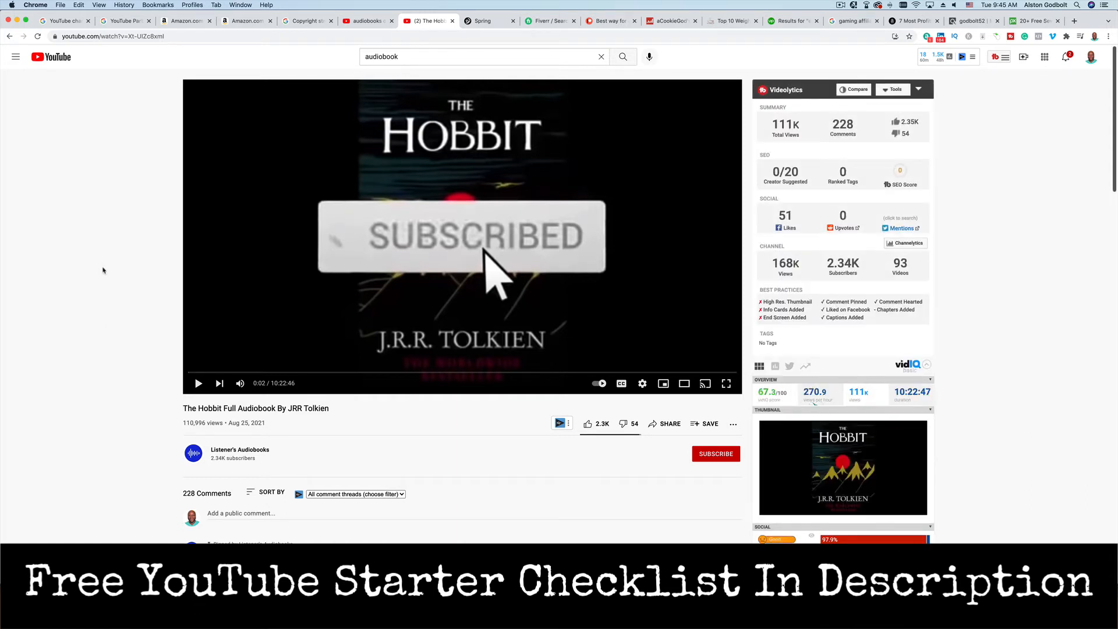
mouse_move(120, 296)
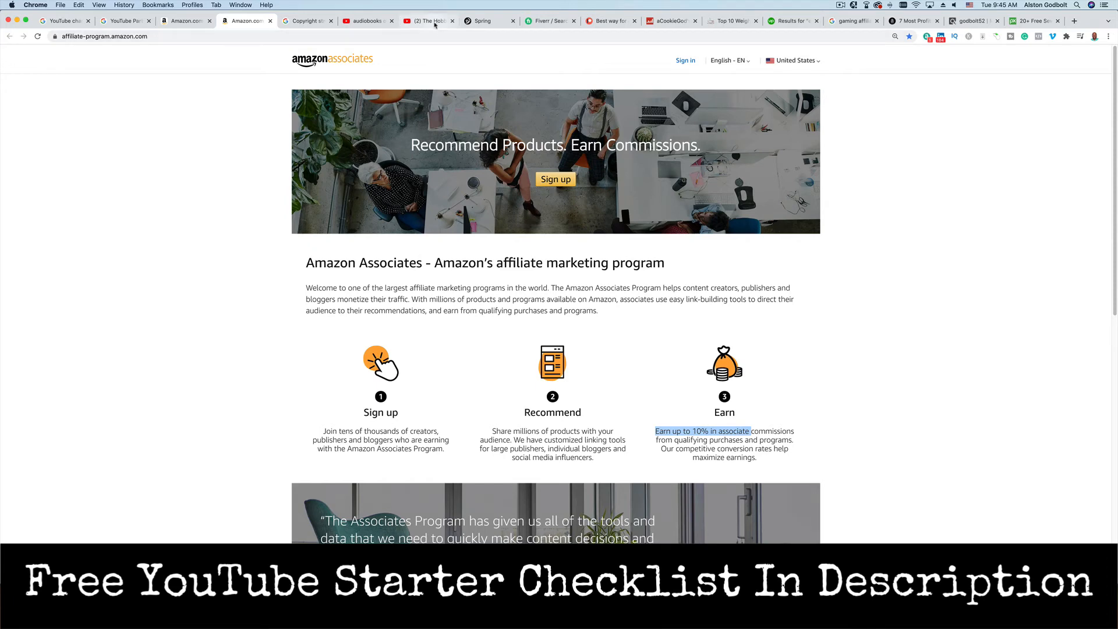
left_click(427, 19)
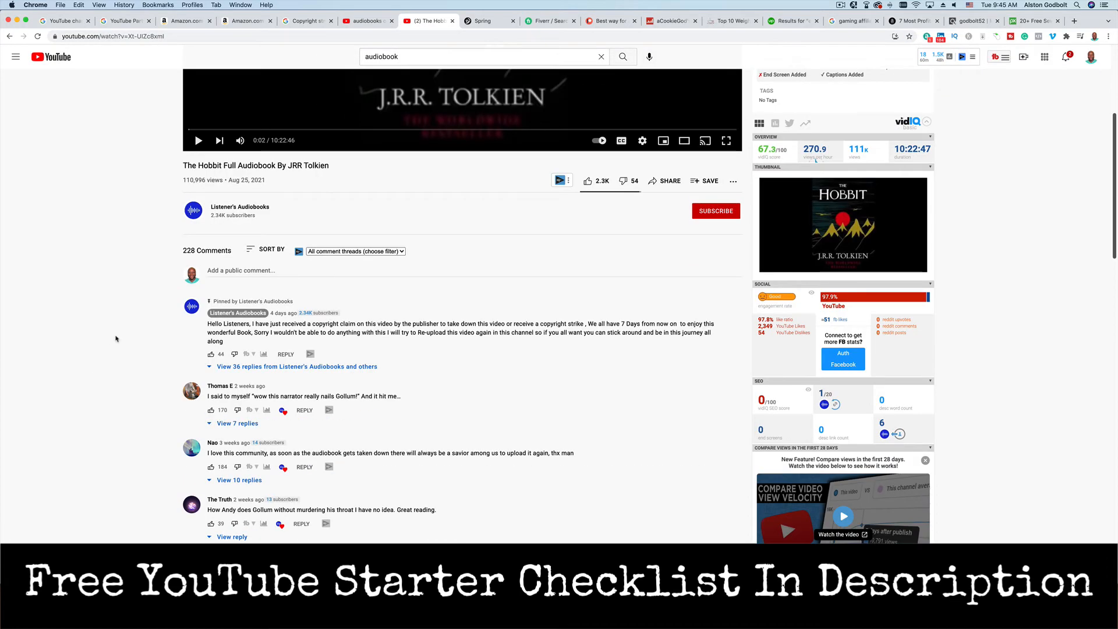
mouse_move(291, 217)
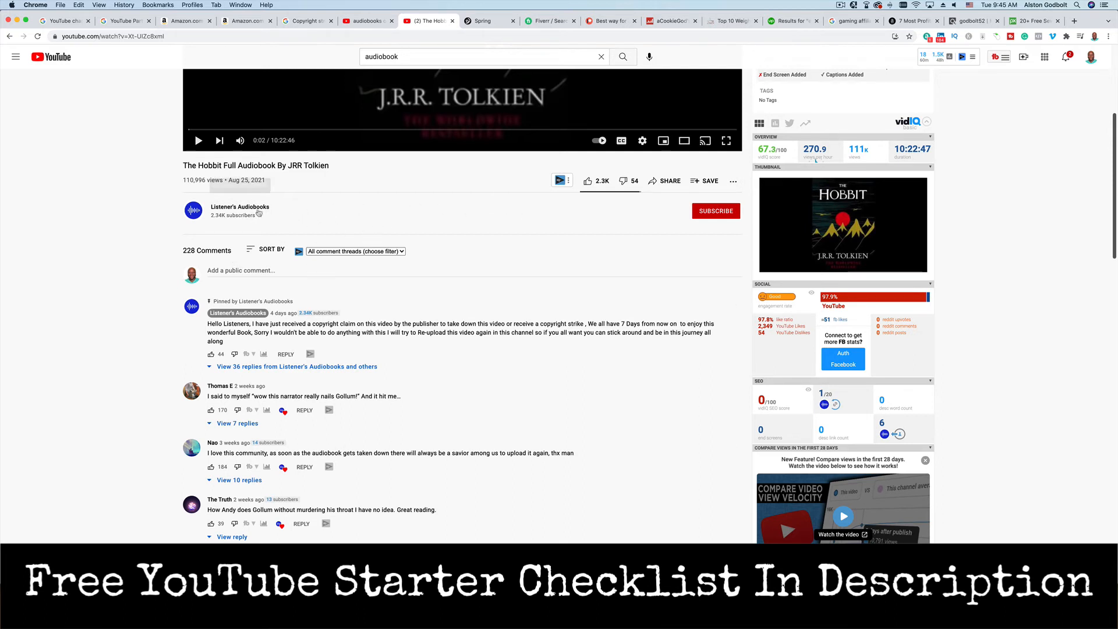
mouse_move(303, 221)
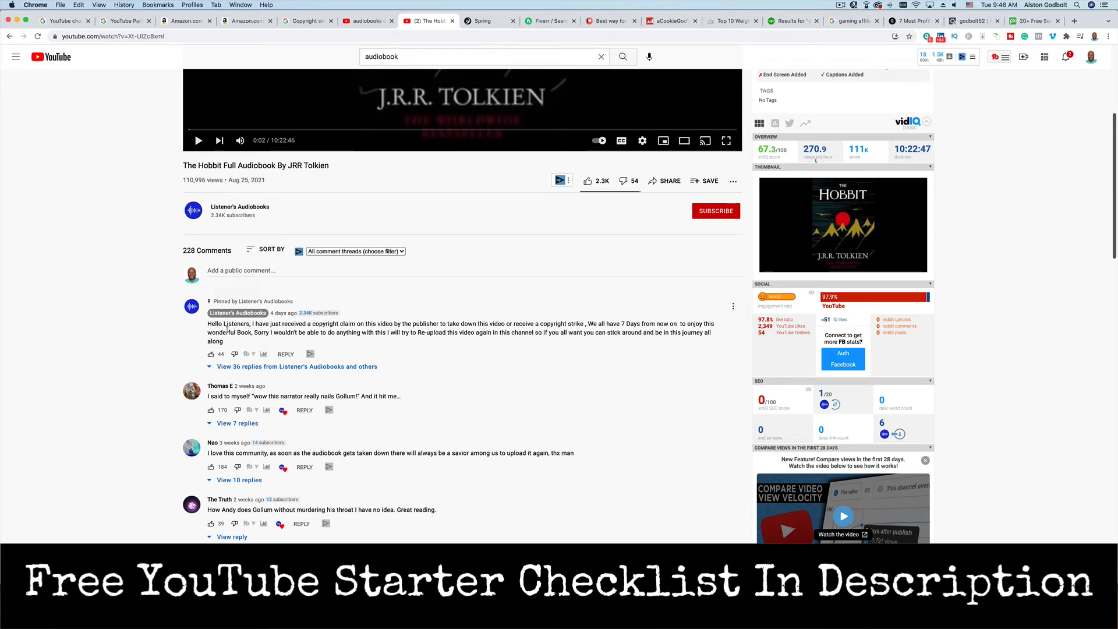
- Highlight the copyright-claim line and the re-upload line in the pinned comment
left_click_drag(207, 324, 303, 324)
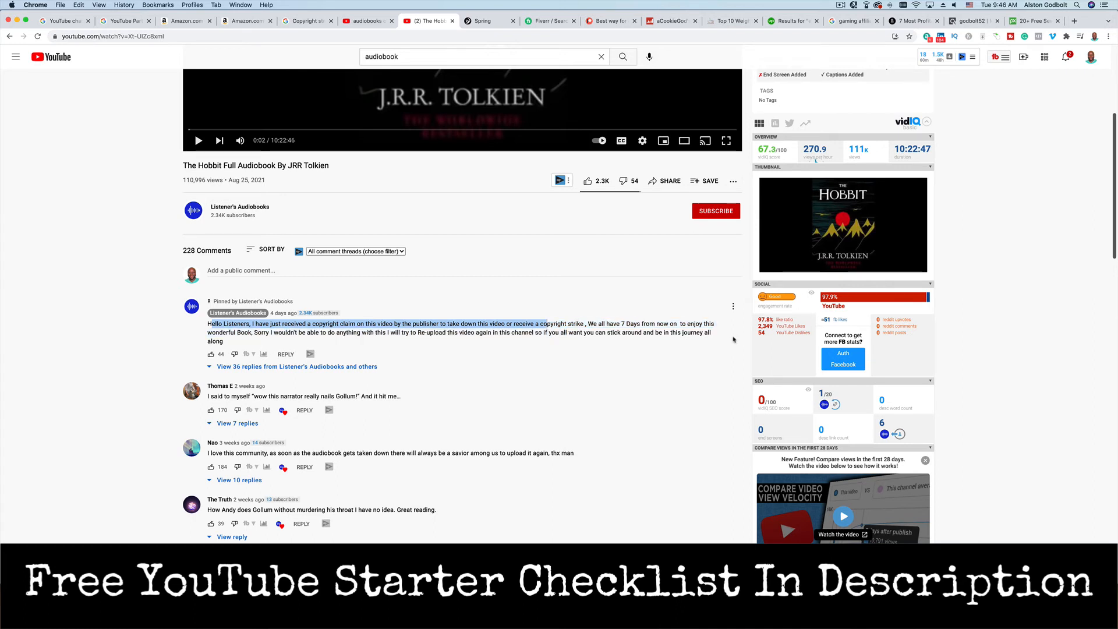
mouse_move(732, 341)
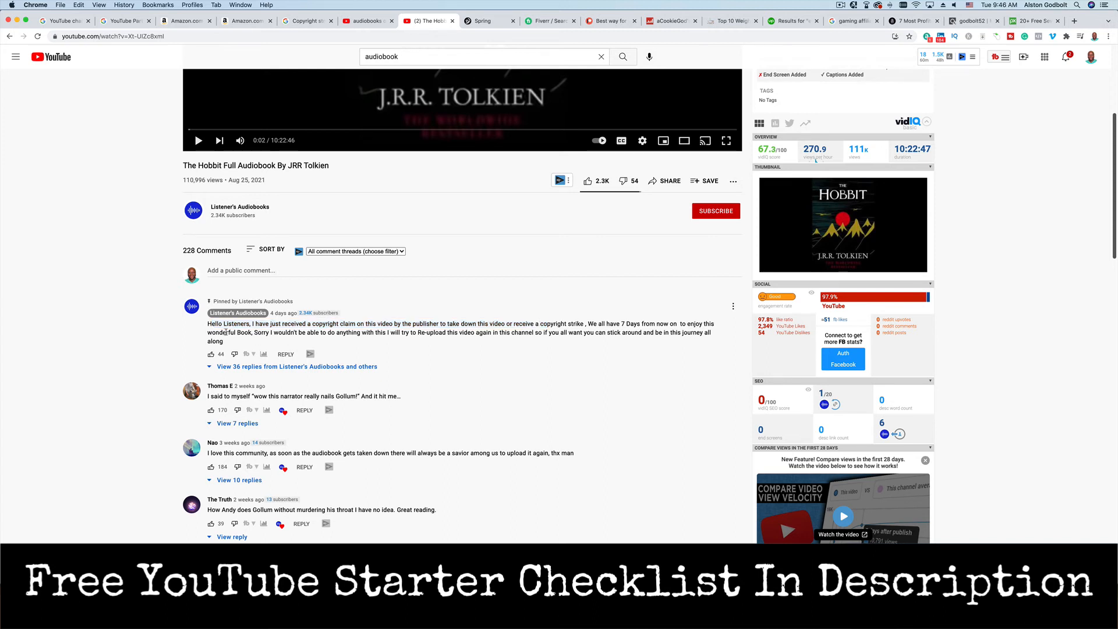
left_click_drag(224, 333, 356, 333)
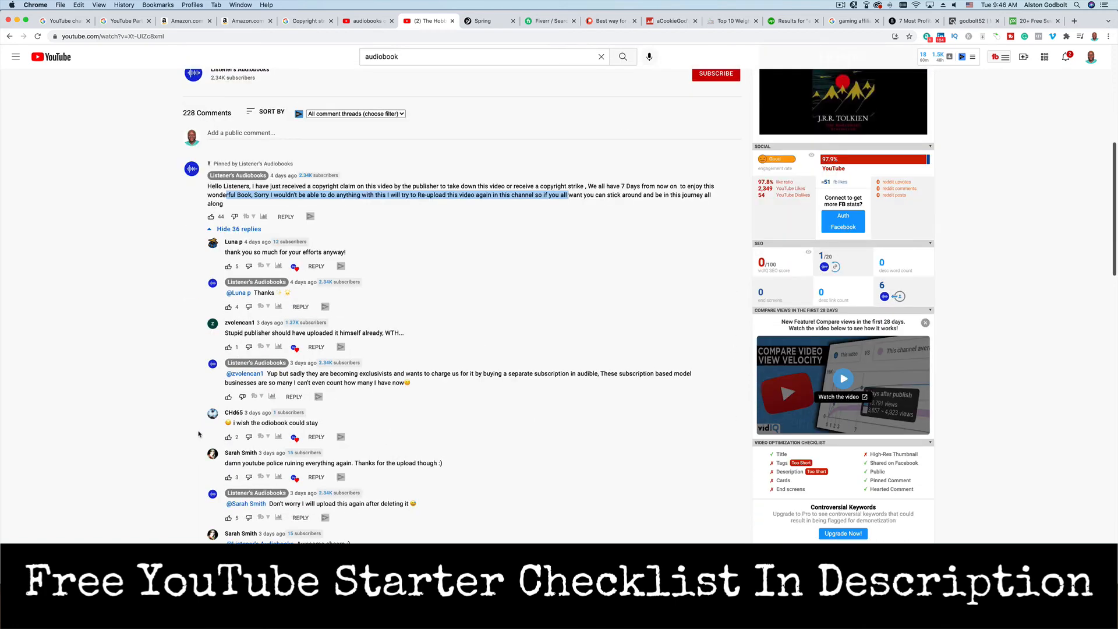
scroll("down", 3)
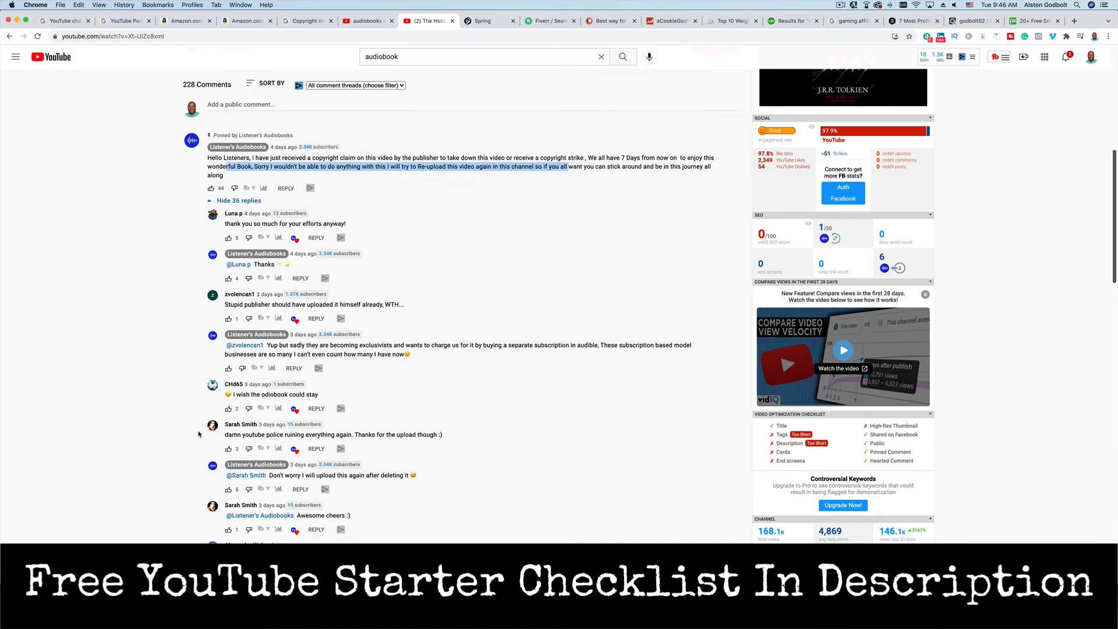
scroll("down", 3)
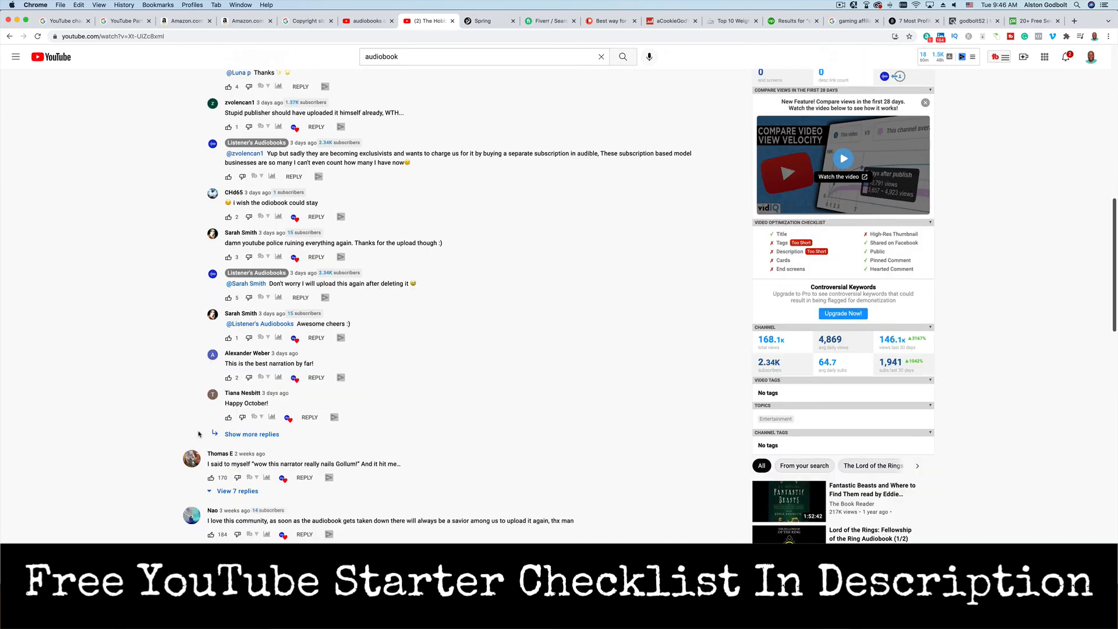
scroll("down", 3)
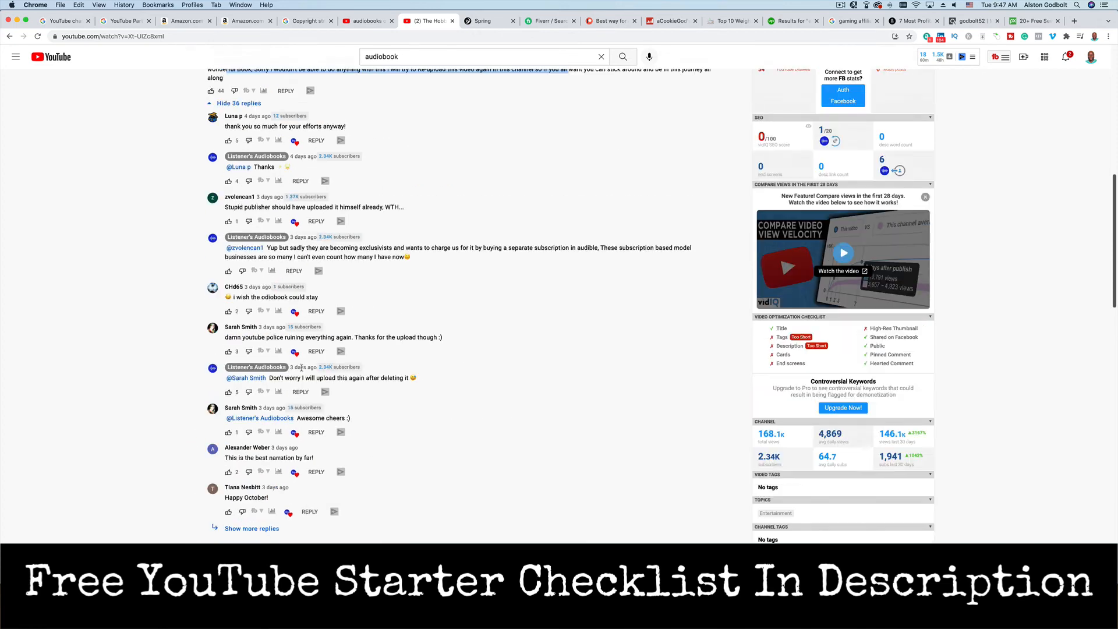
scroll("up", 3)
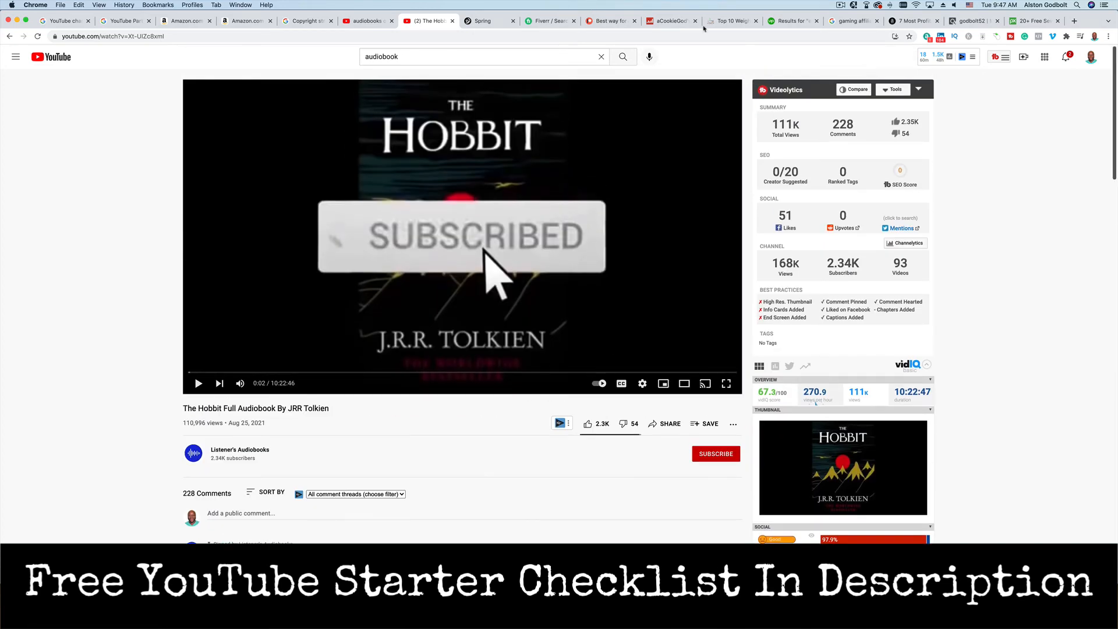
left_click(487, 21)
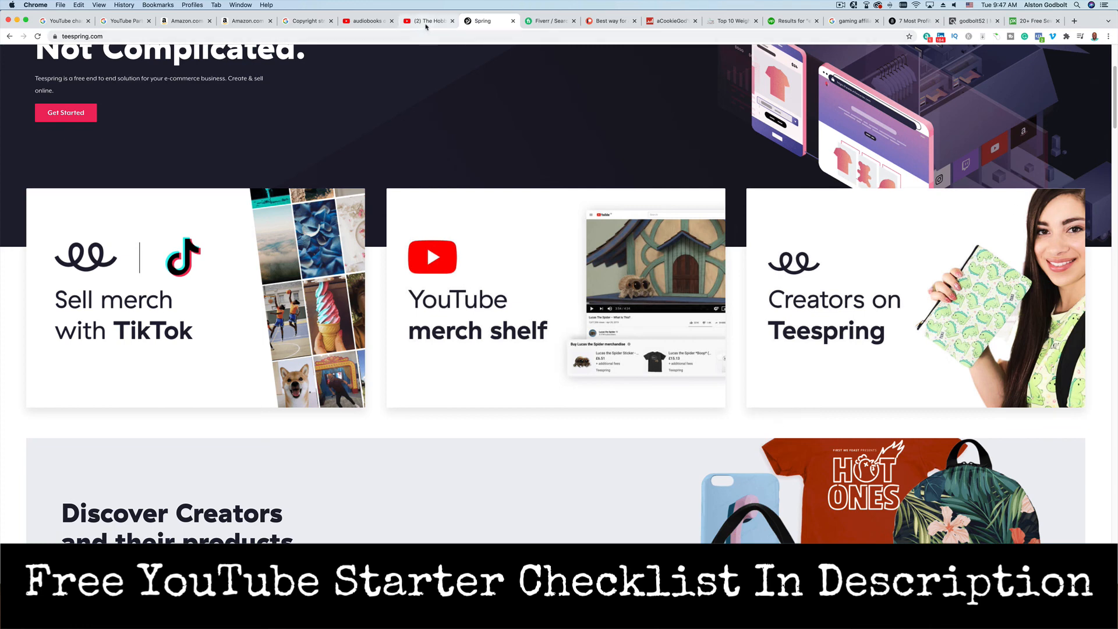
mouse_move(428, 21)
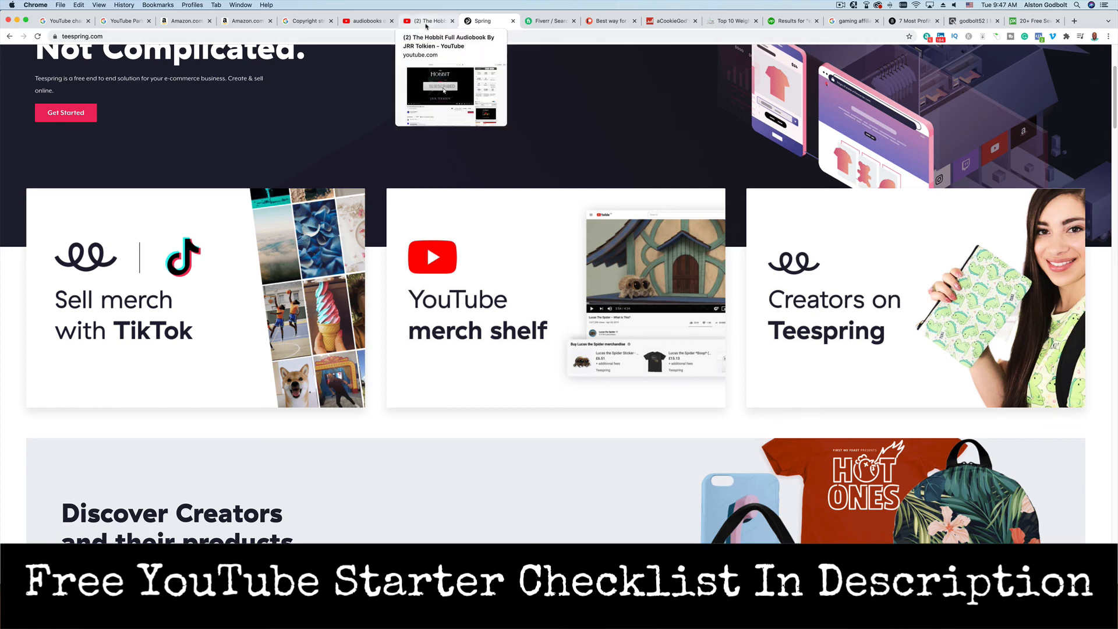
left_click(428, 20)
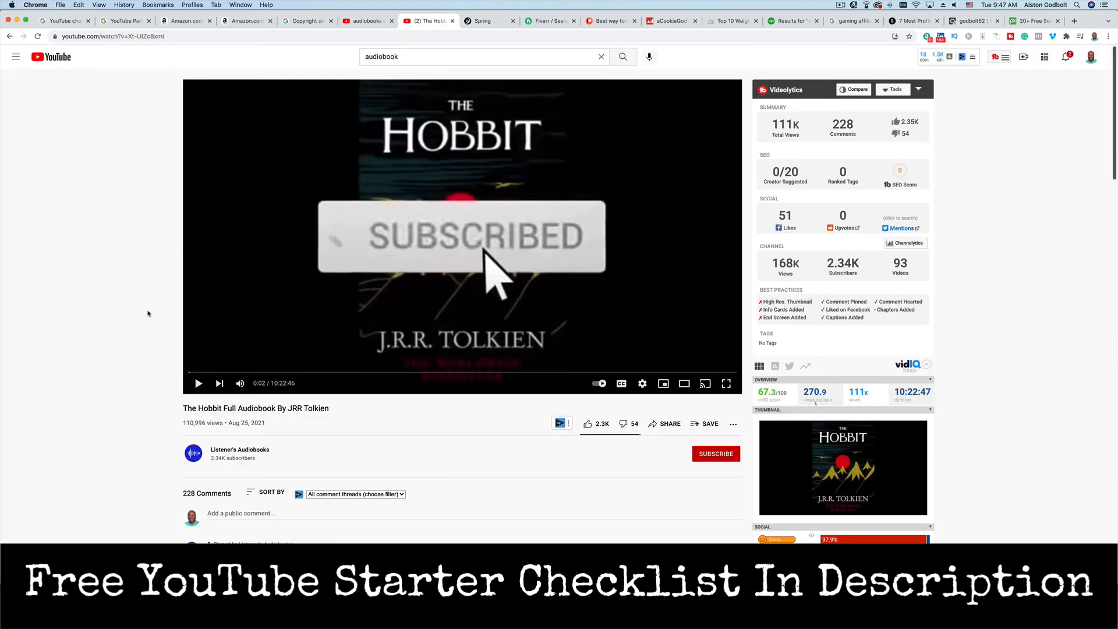
mouse_move(165, 304)
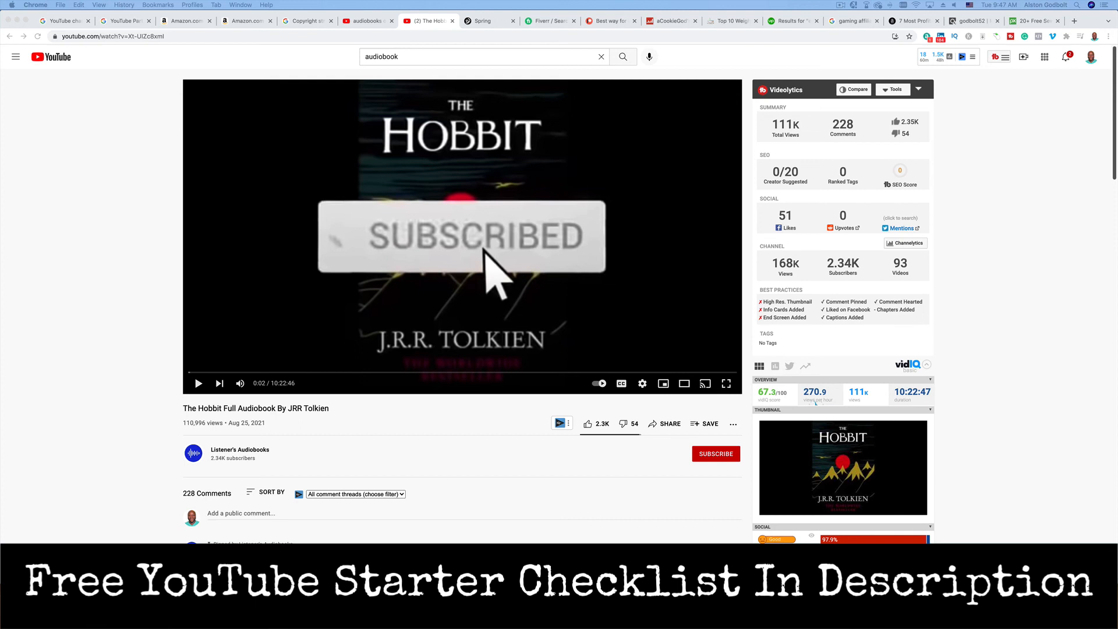
mouse_move(106, 243)
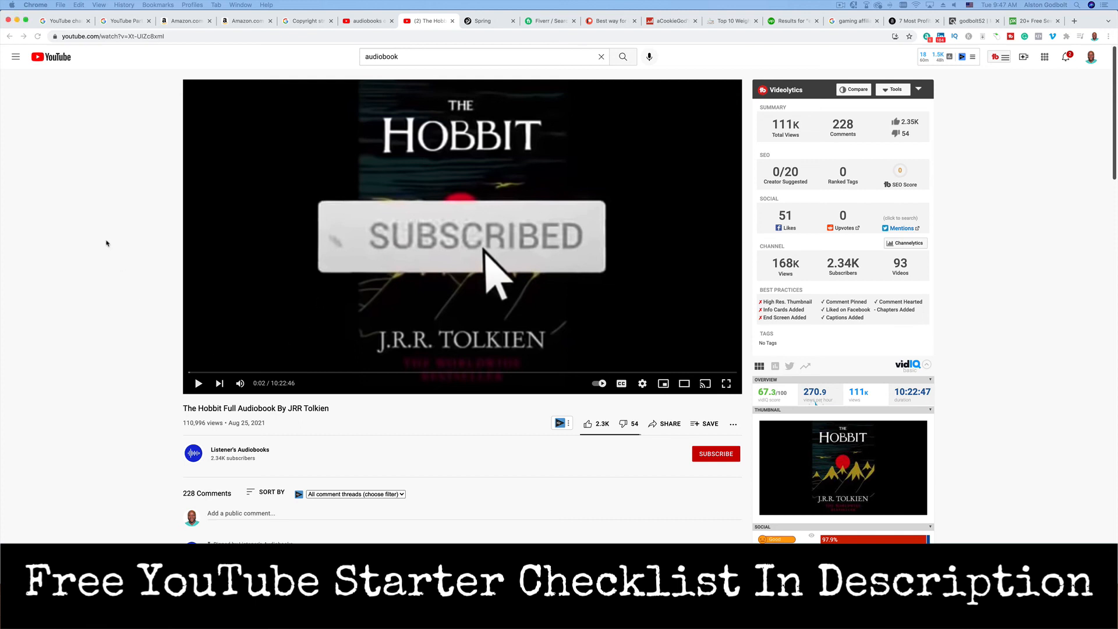